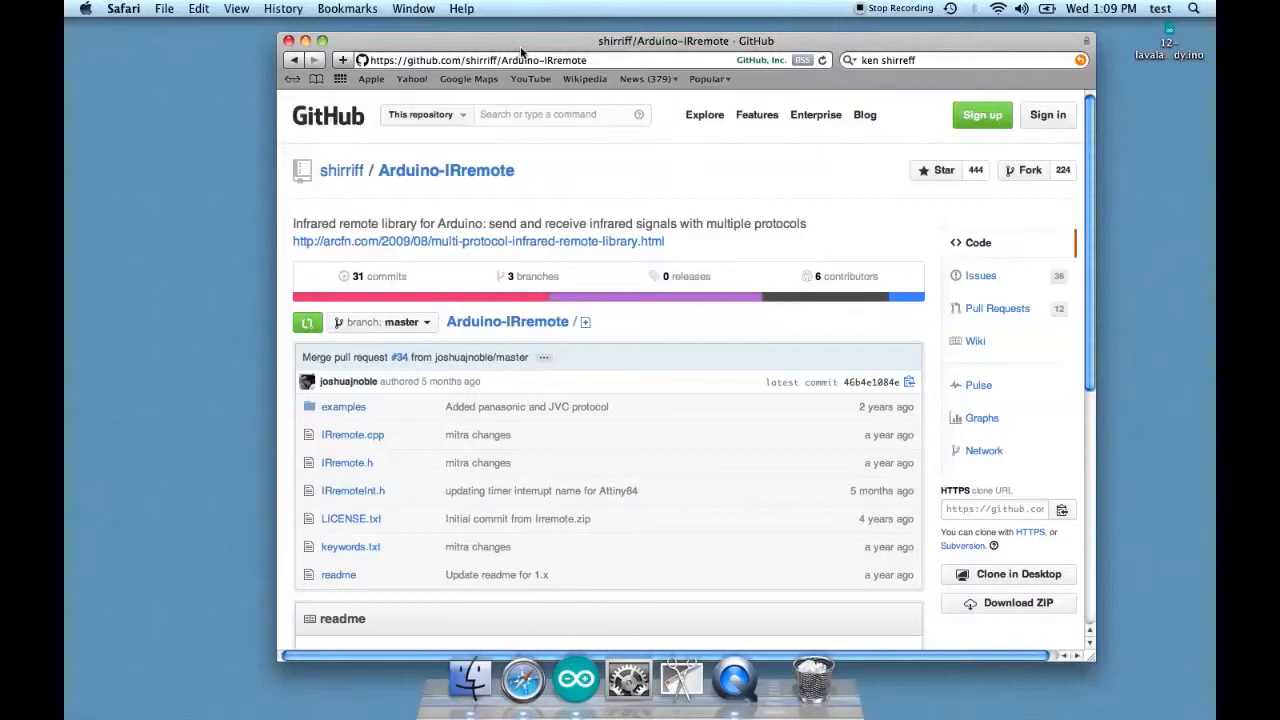
mouse_move(504, 132)
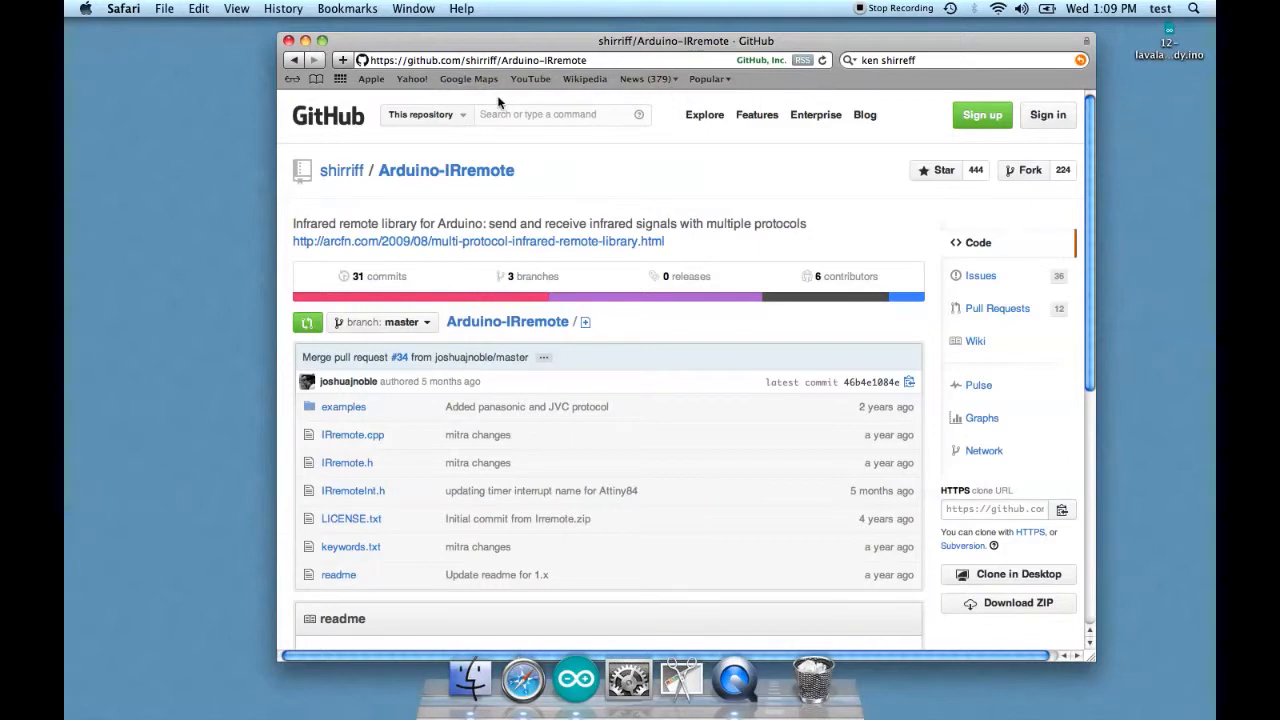
Download the Arduino-IRremote repository as a ZIP archive from the sidebar.
scroll("down", 3)
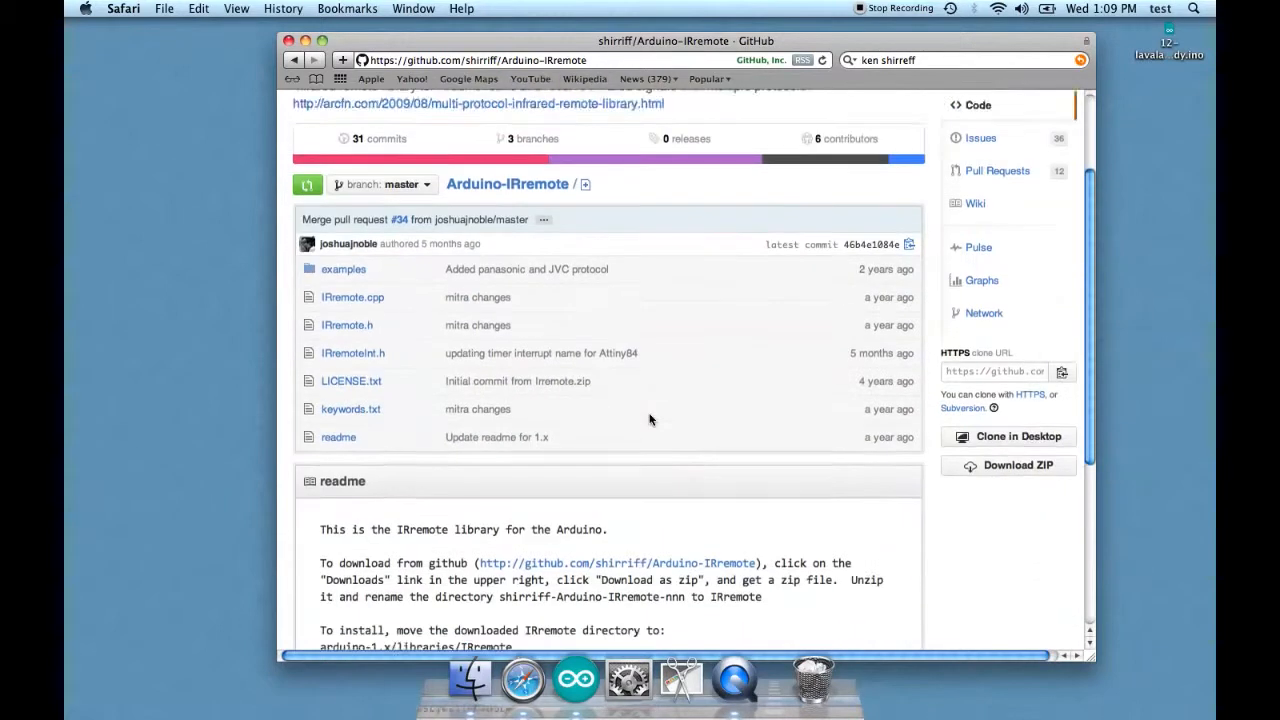
left_click(1008, 464)
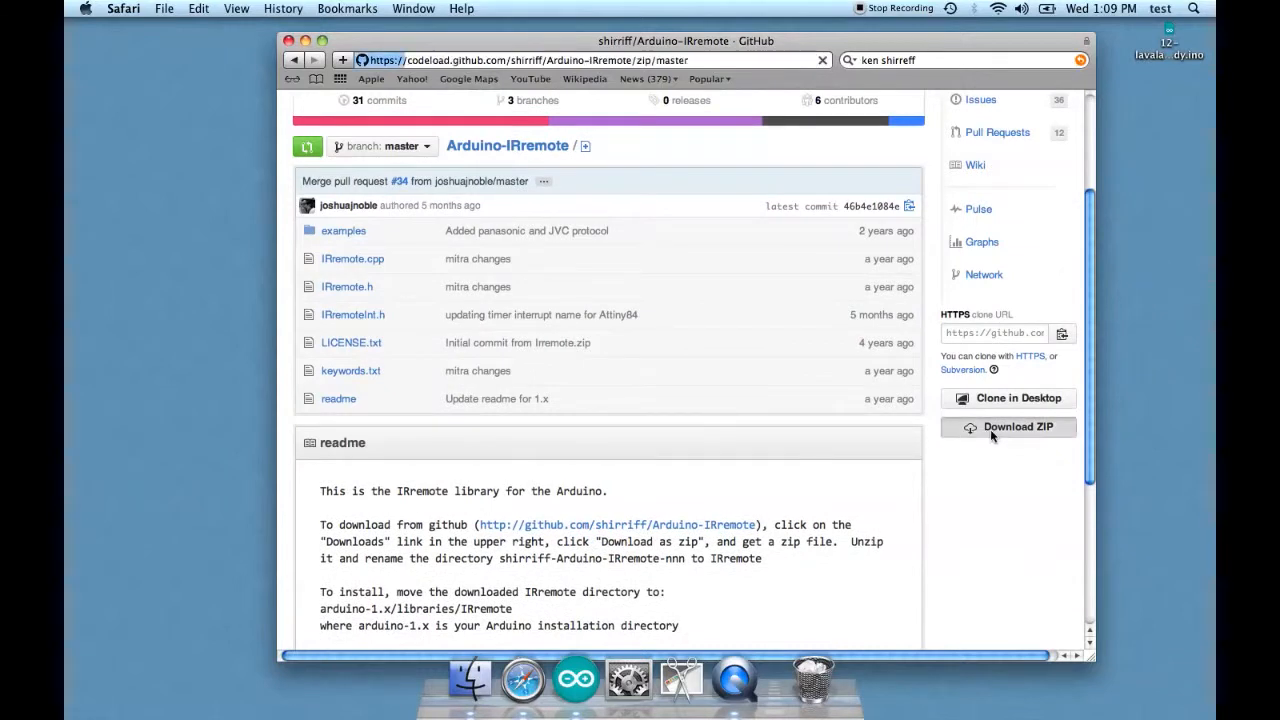
left_click(1016, 428)
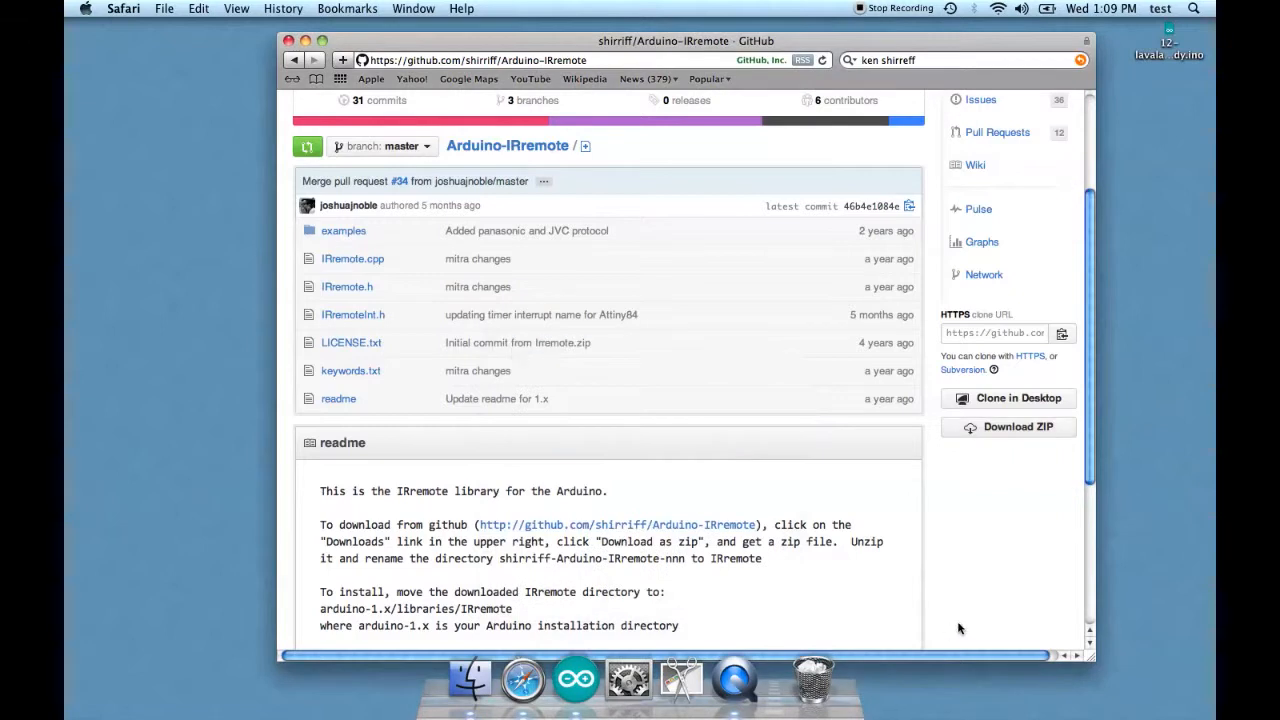
mouse_move(1048, 586)
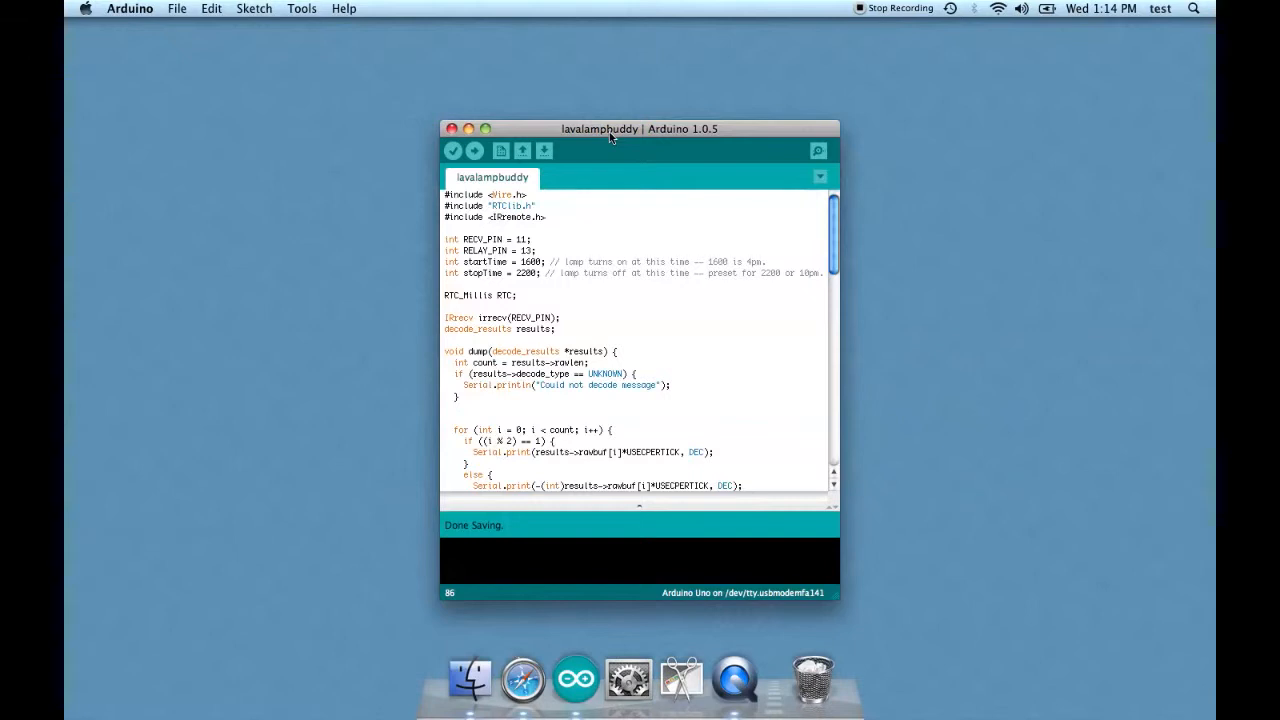
mouse_move(534, 278)
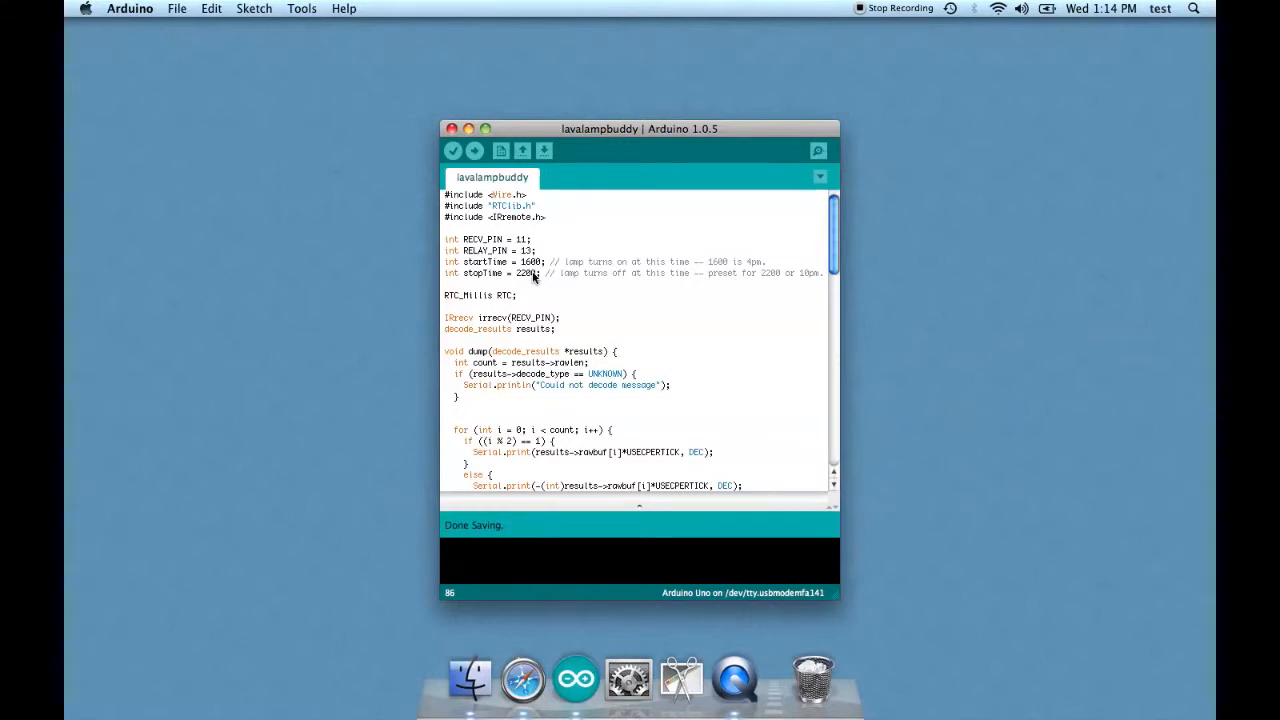
mouse_move(592, 248)
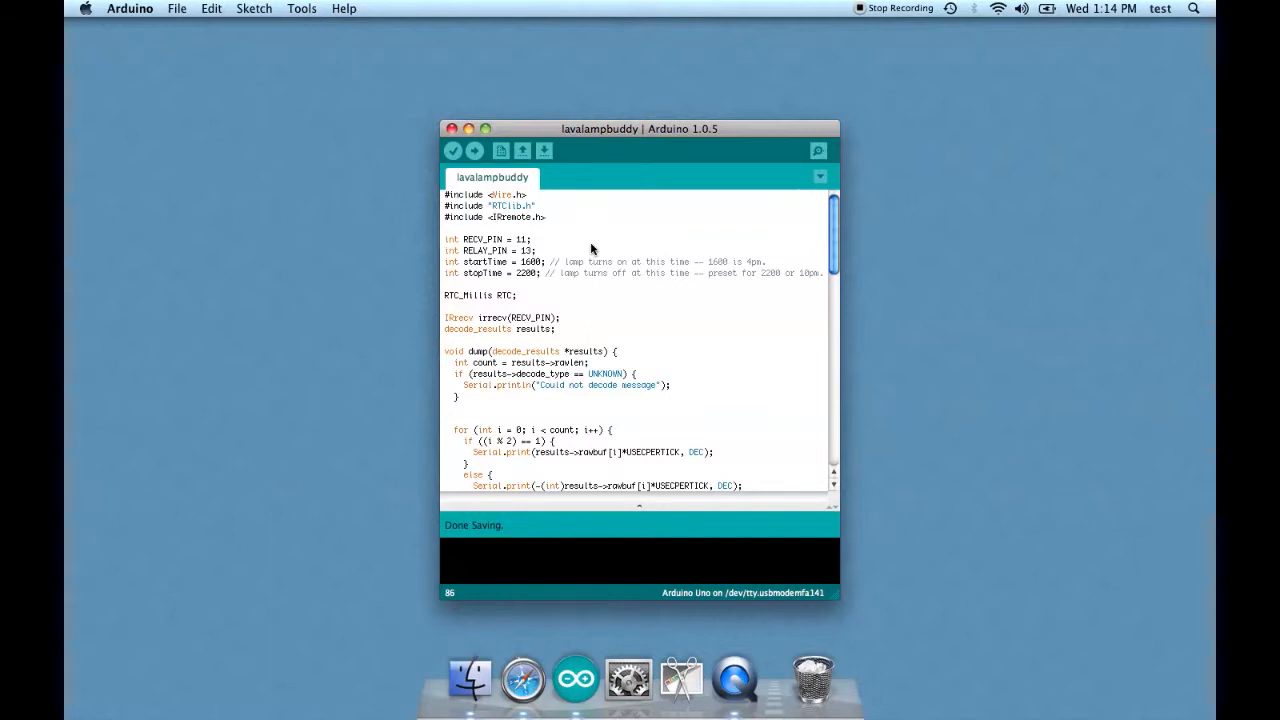
mouse_move(624, 264)
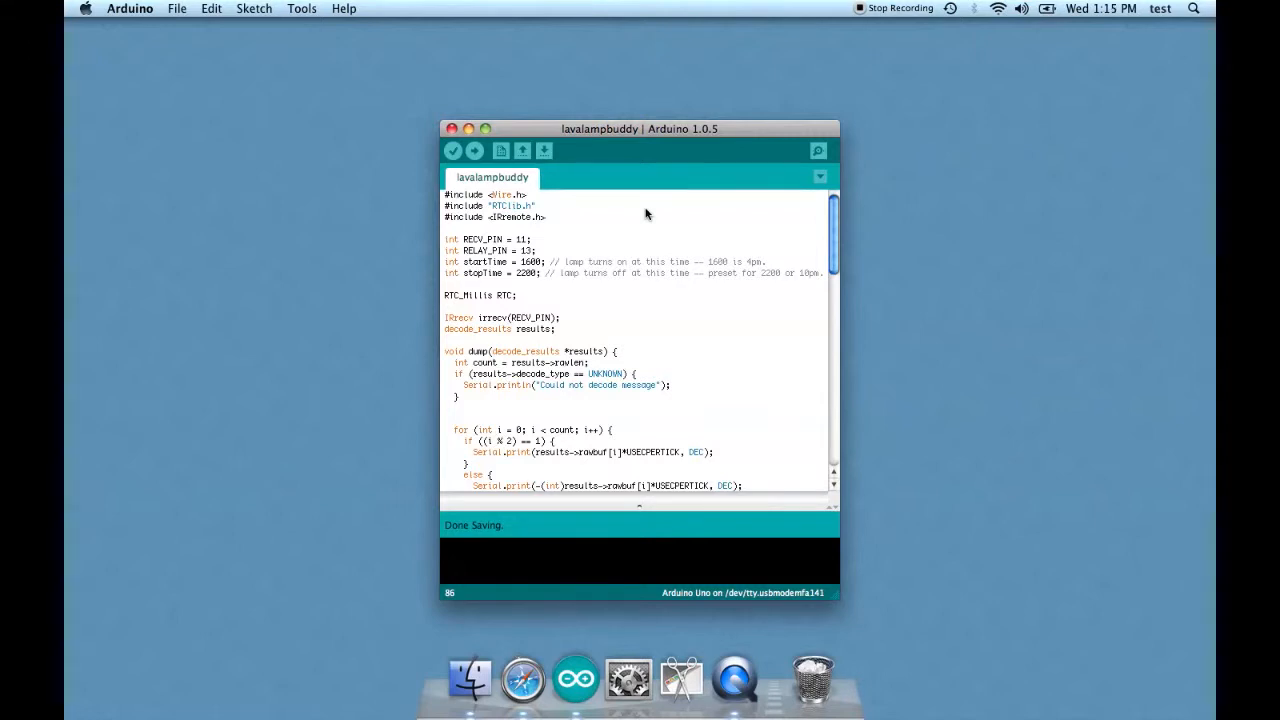
mouse_move(562, 264)
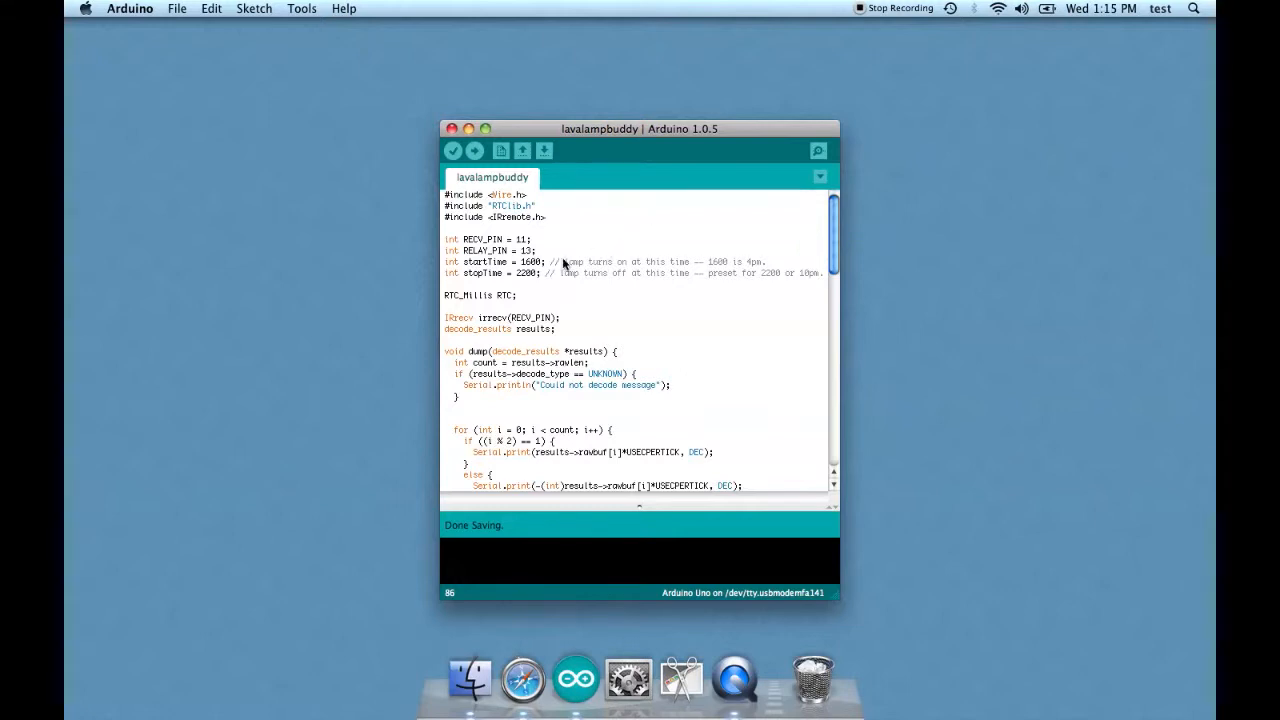
mouse_move(584, 244)
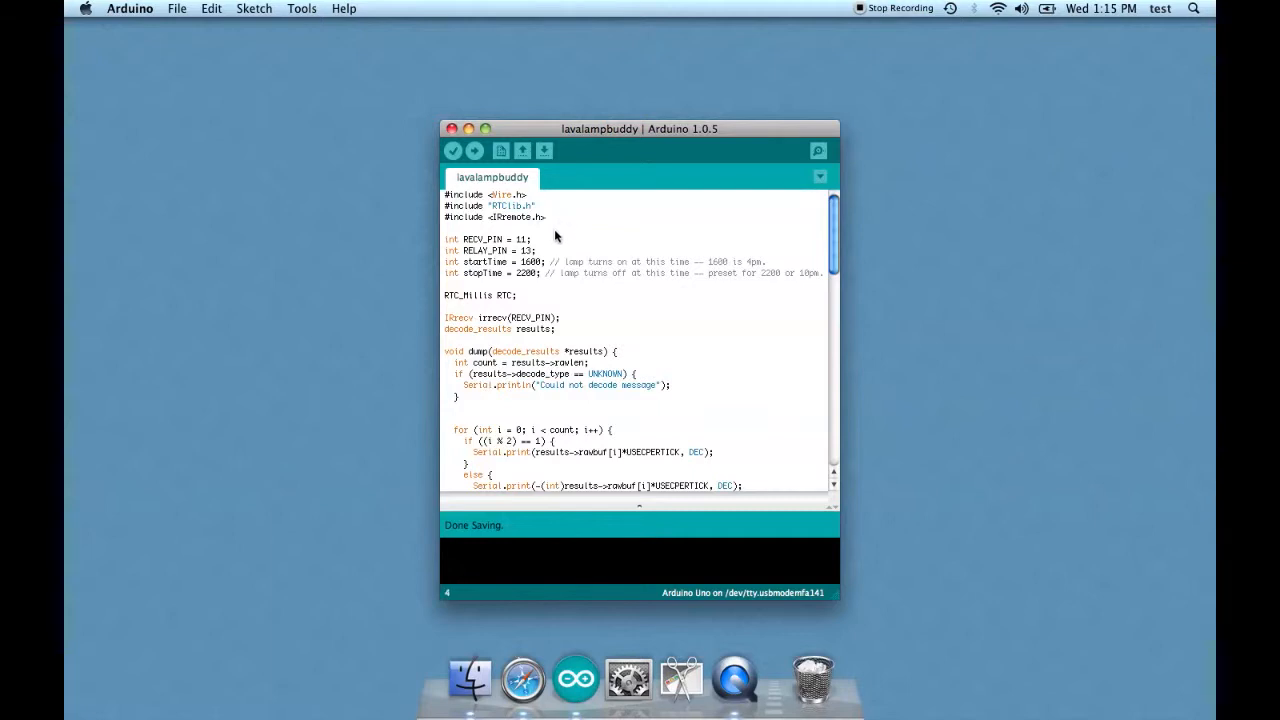
mouse_move(482, 252)
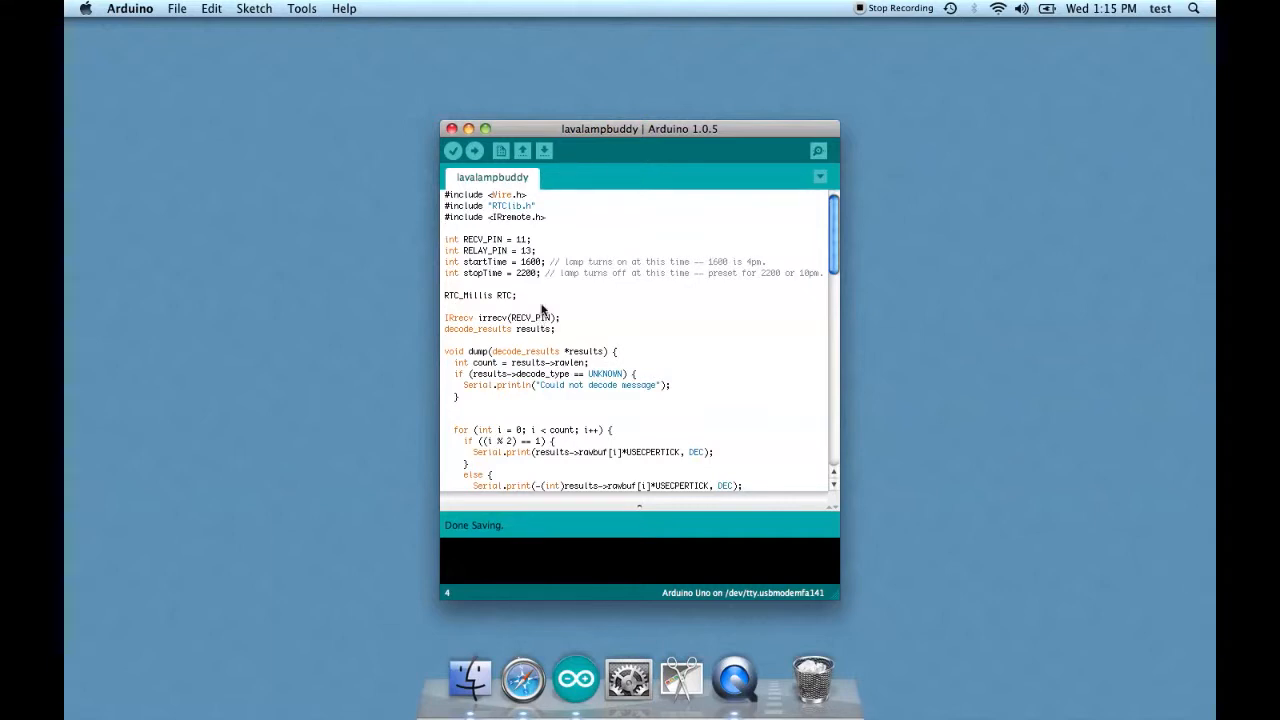
scroll("down", 3)
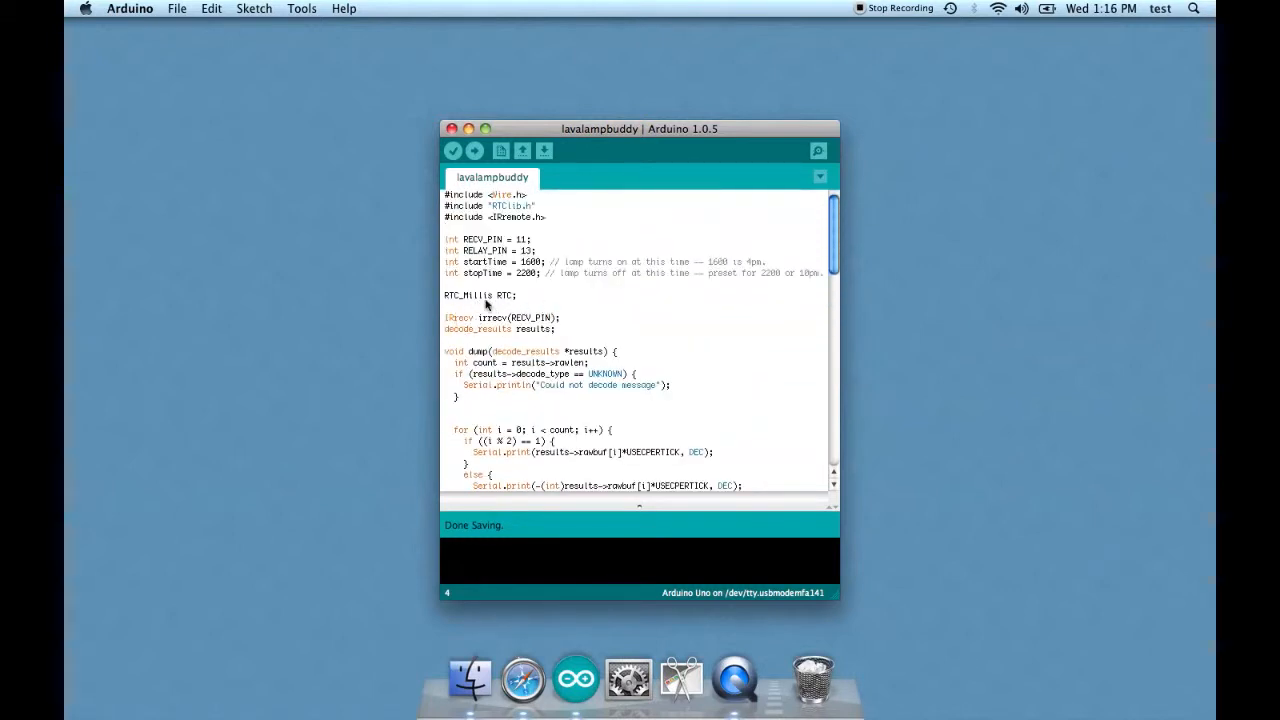
mouse_move(616, 308)
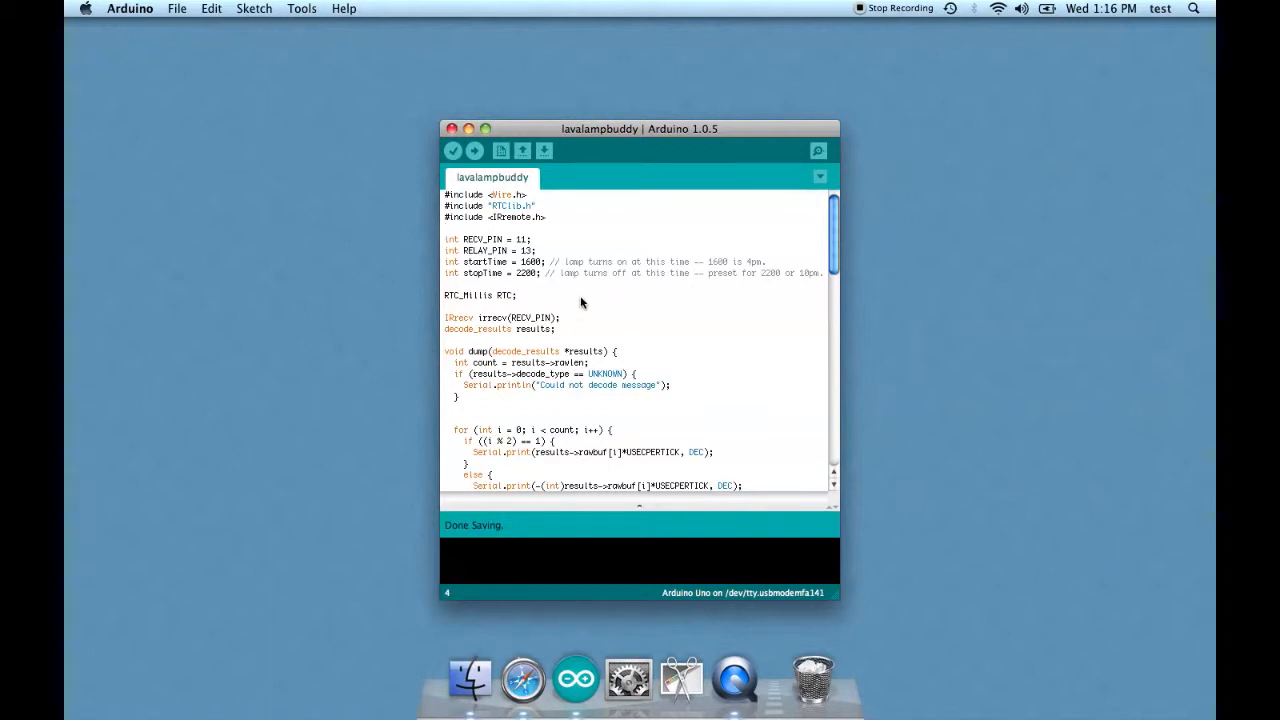
scroll("down", 3)
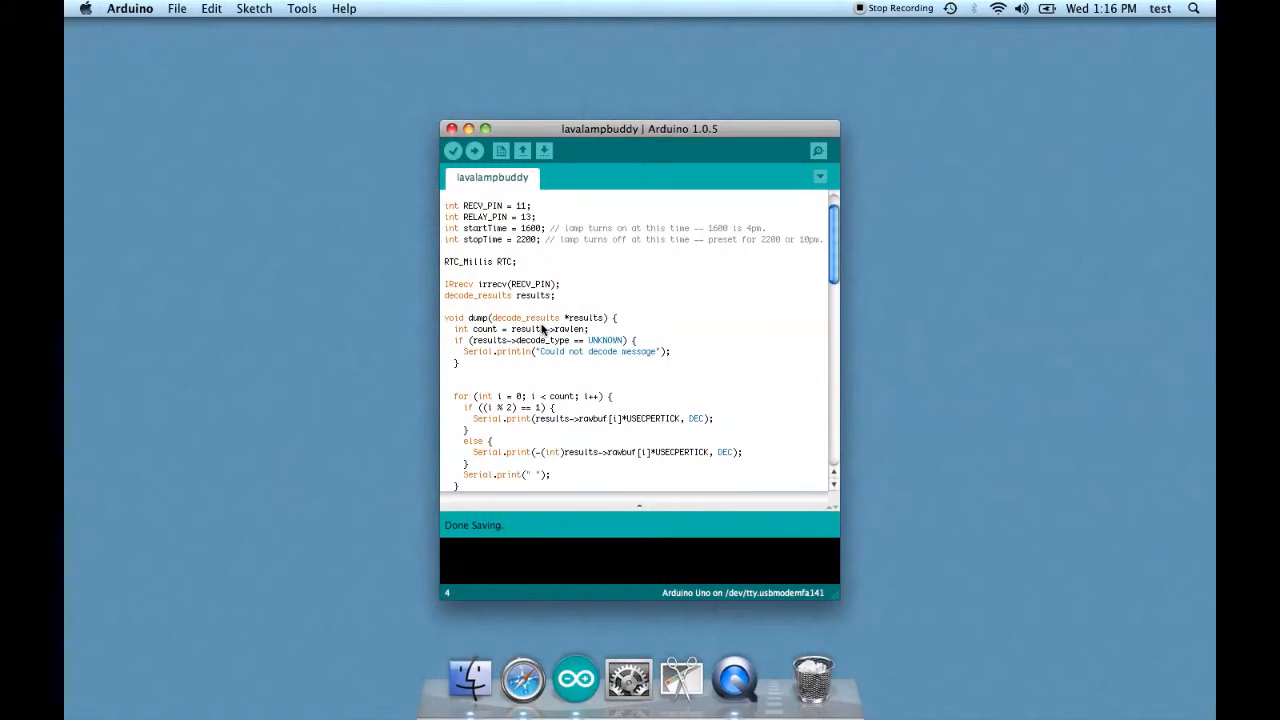
mouse_move(464, 292)
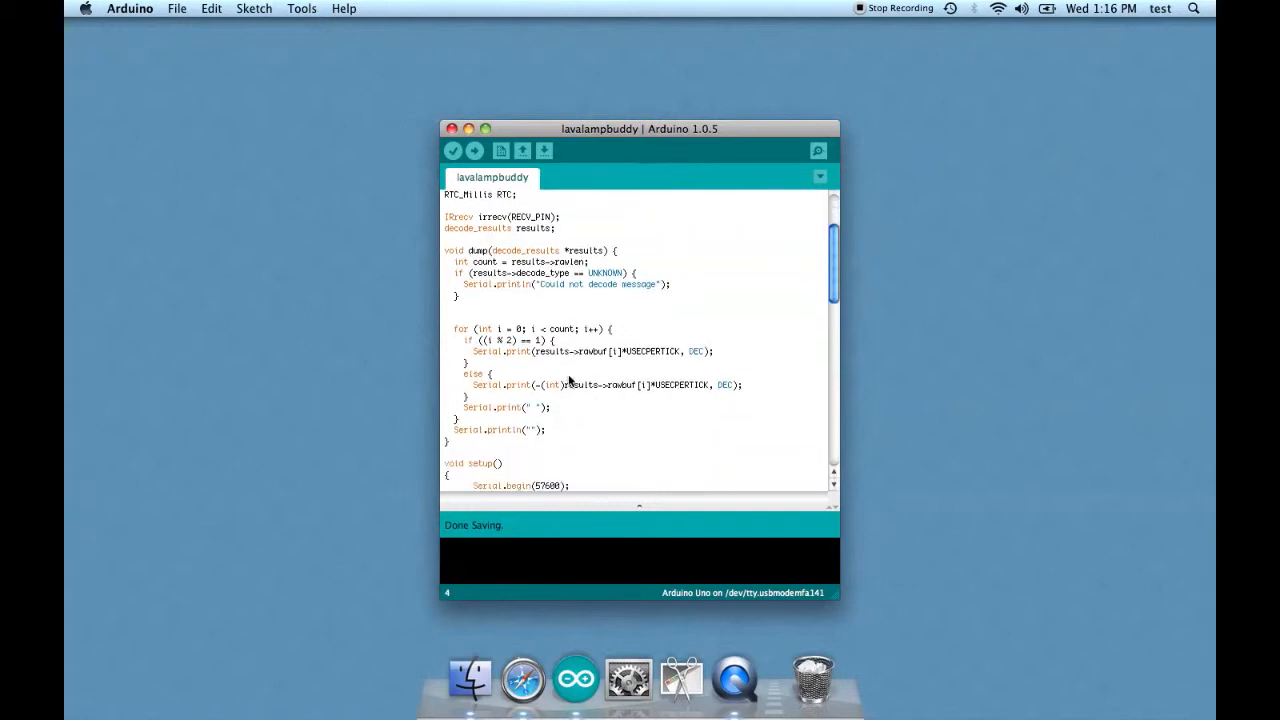
mouse_move(668, 242)
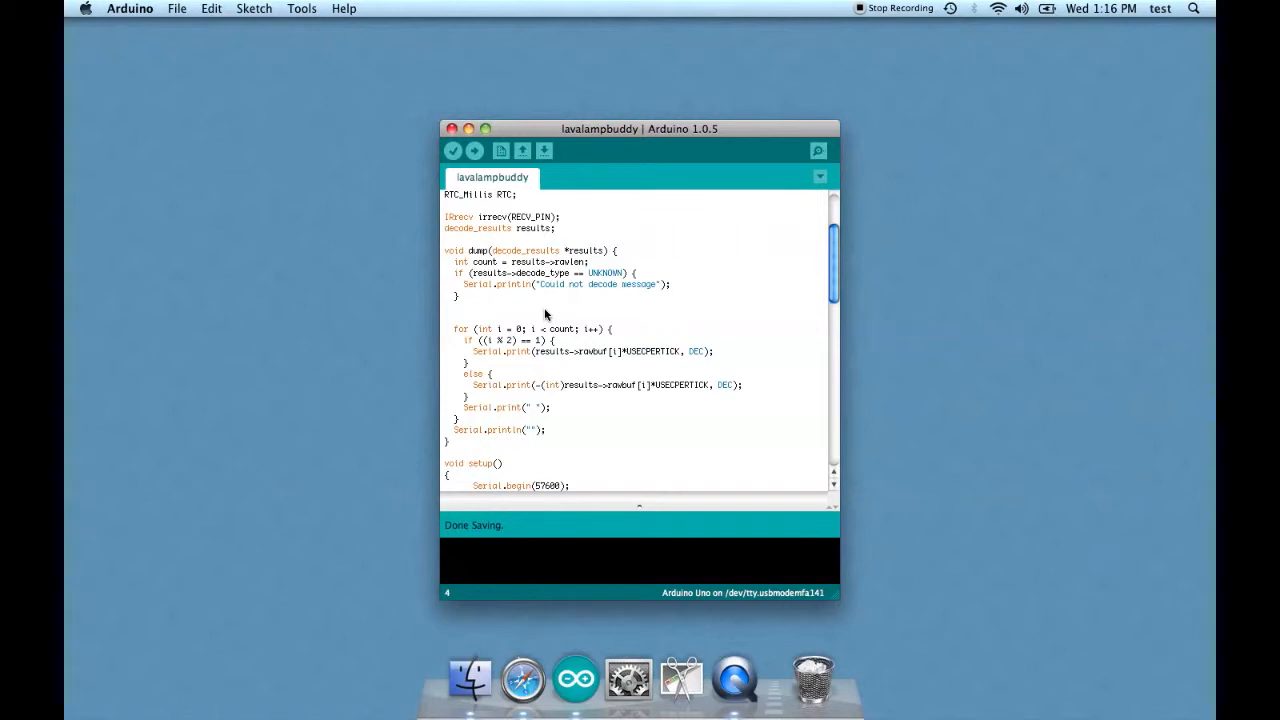
mouse_move(530, 312)
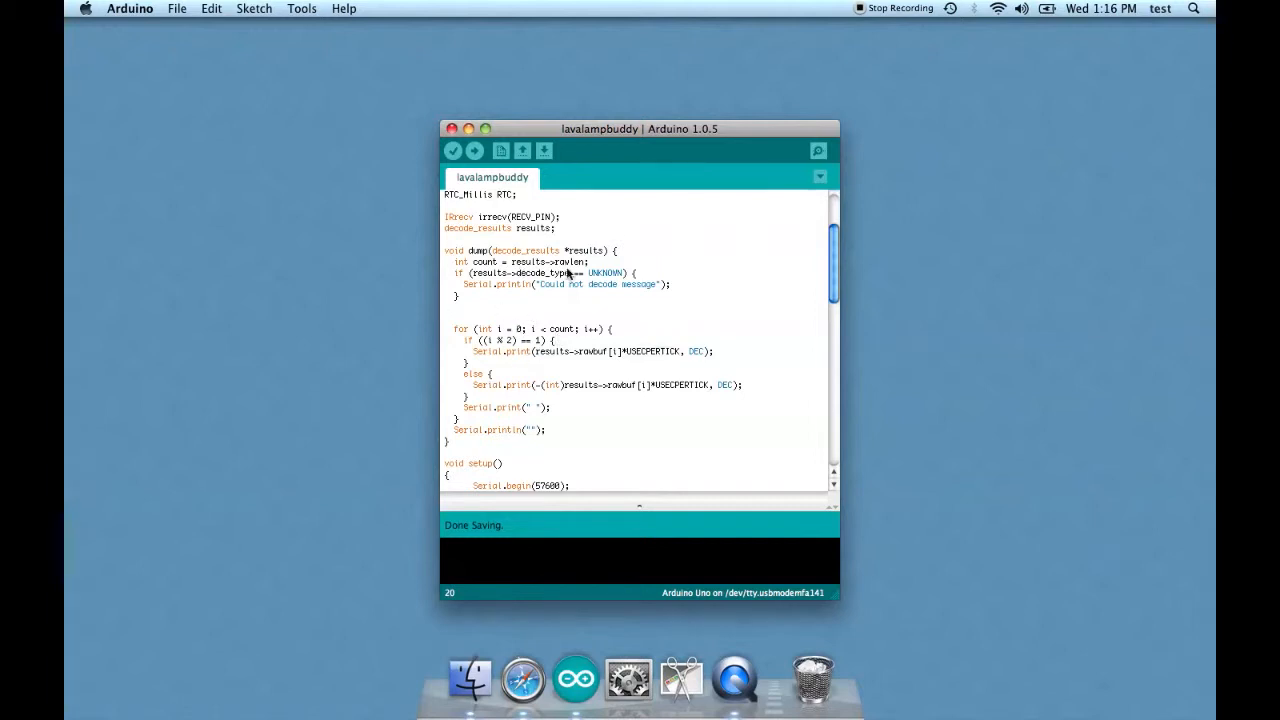
scroll("down", 3)
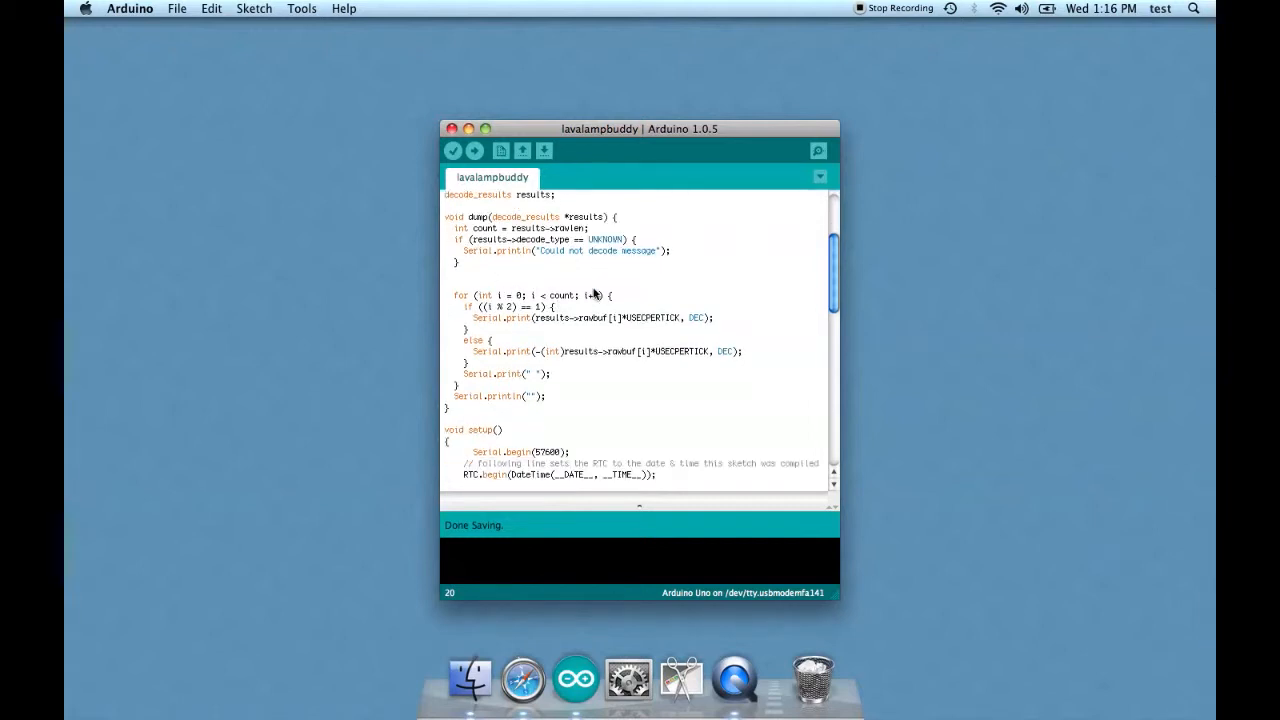
scroll("down", 3)
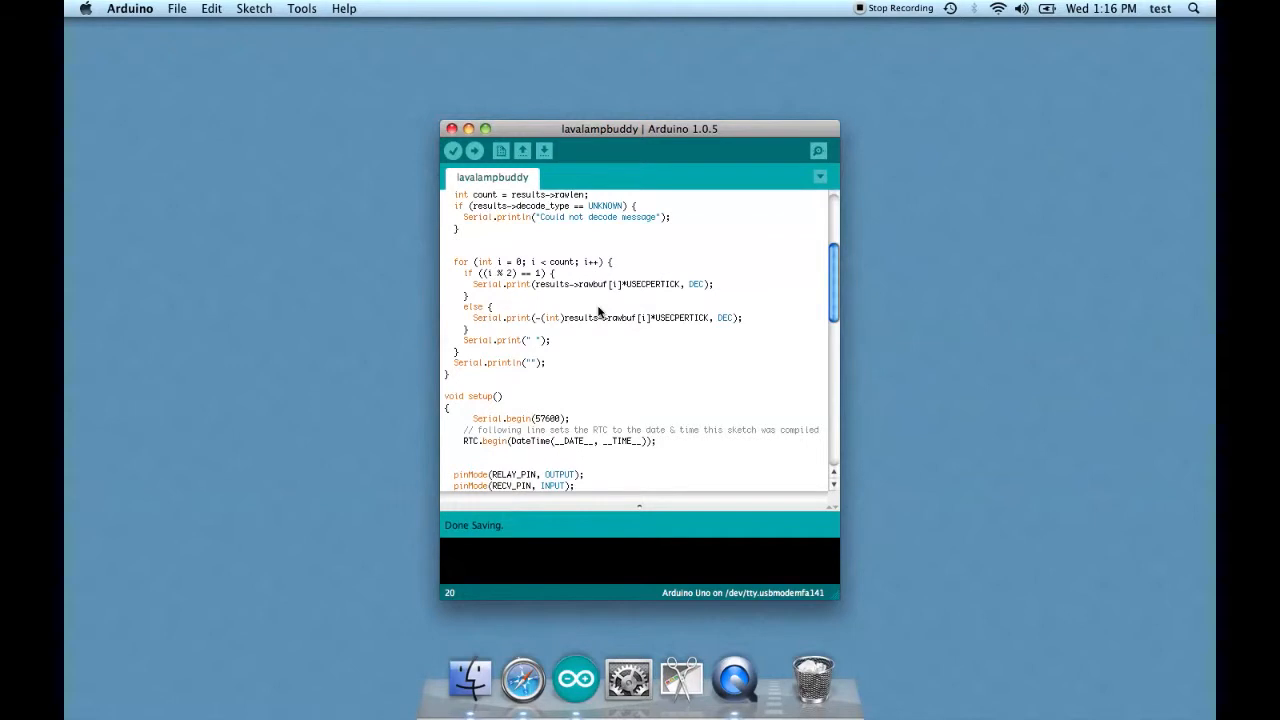
scroll("down", 3)
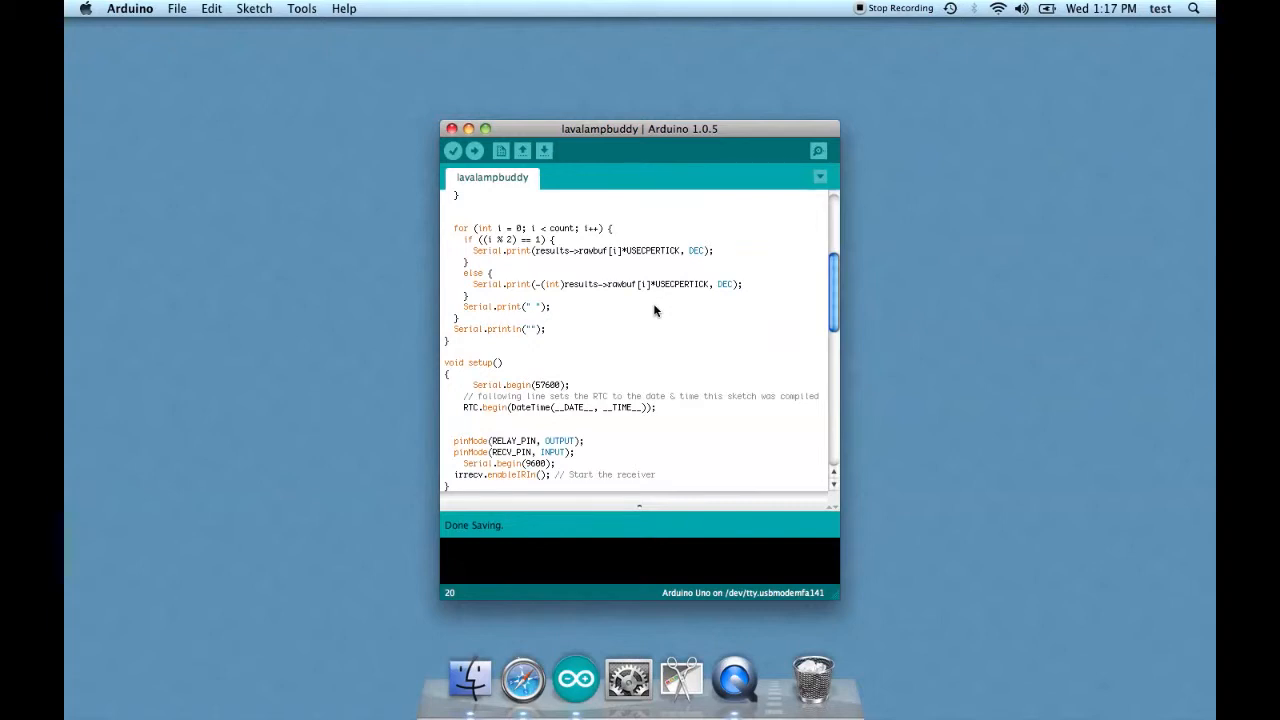
scroll("down", 3)
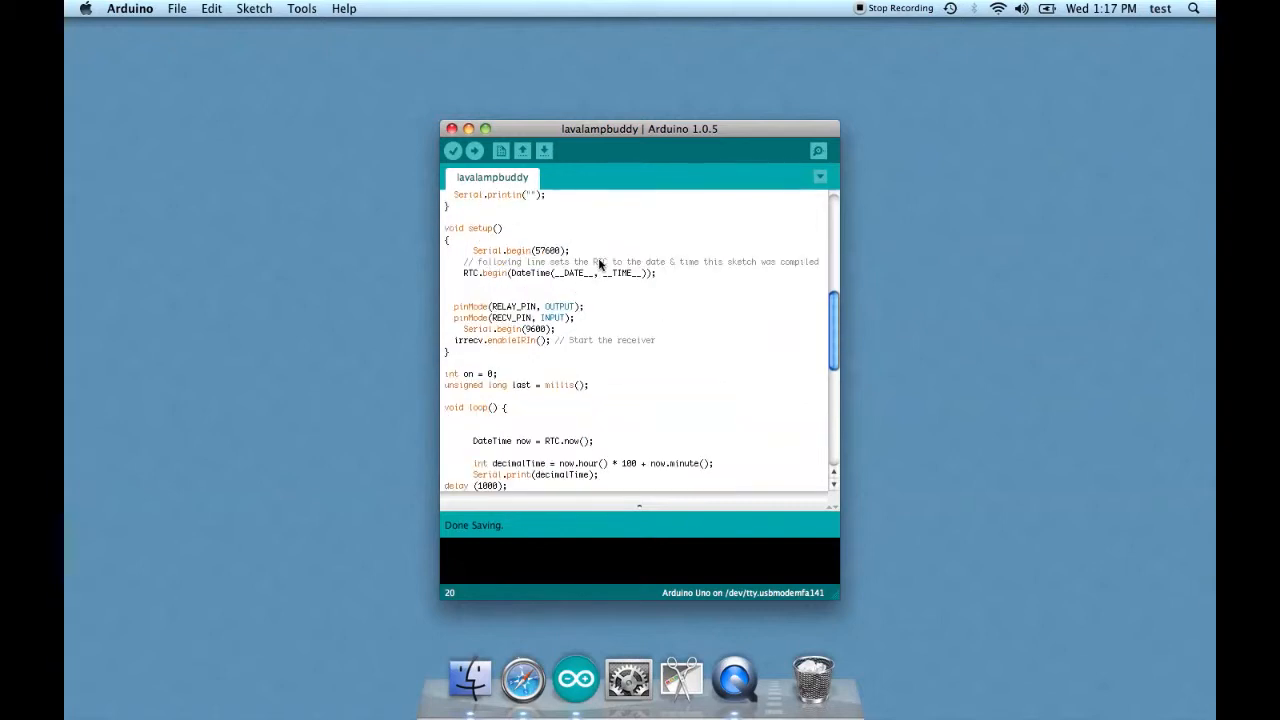
mouse_move(584, 340)
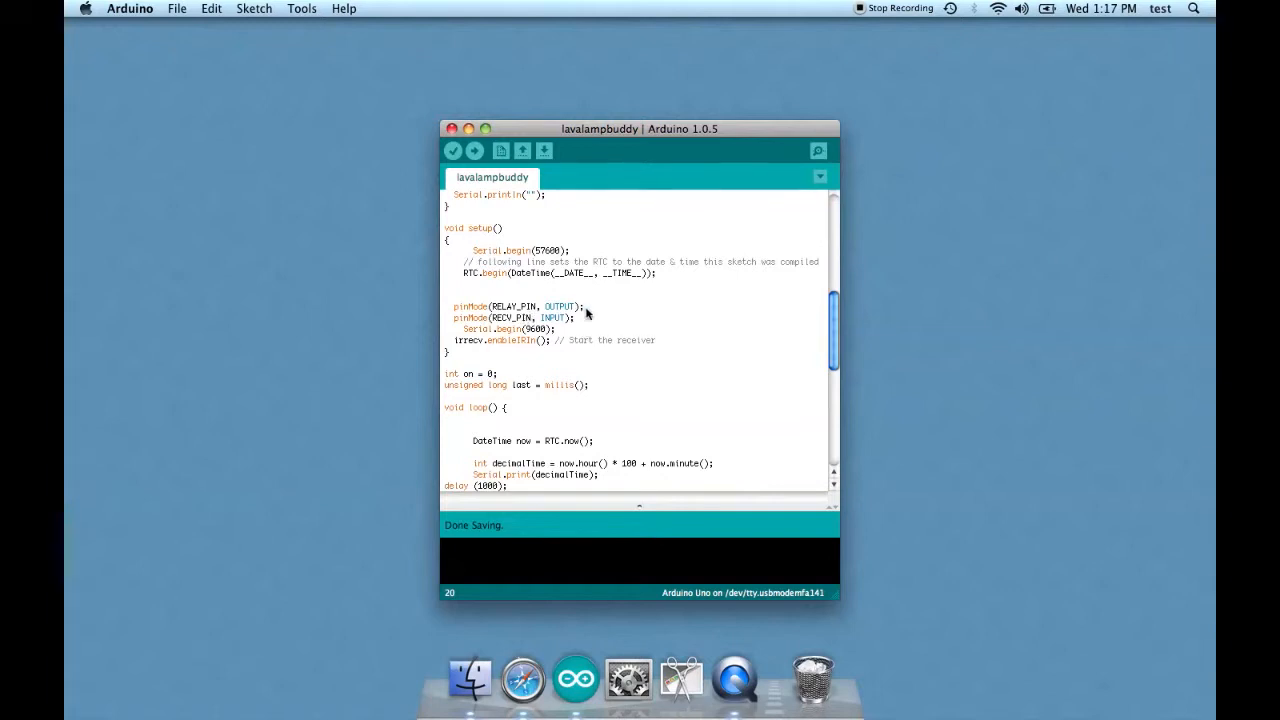
mouse_move(598, 318)
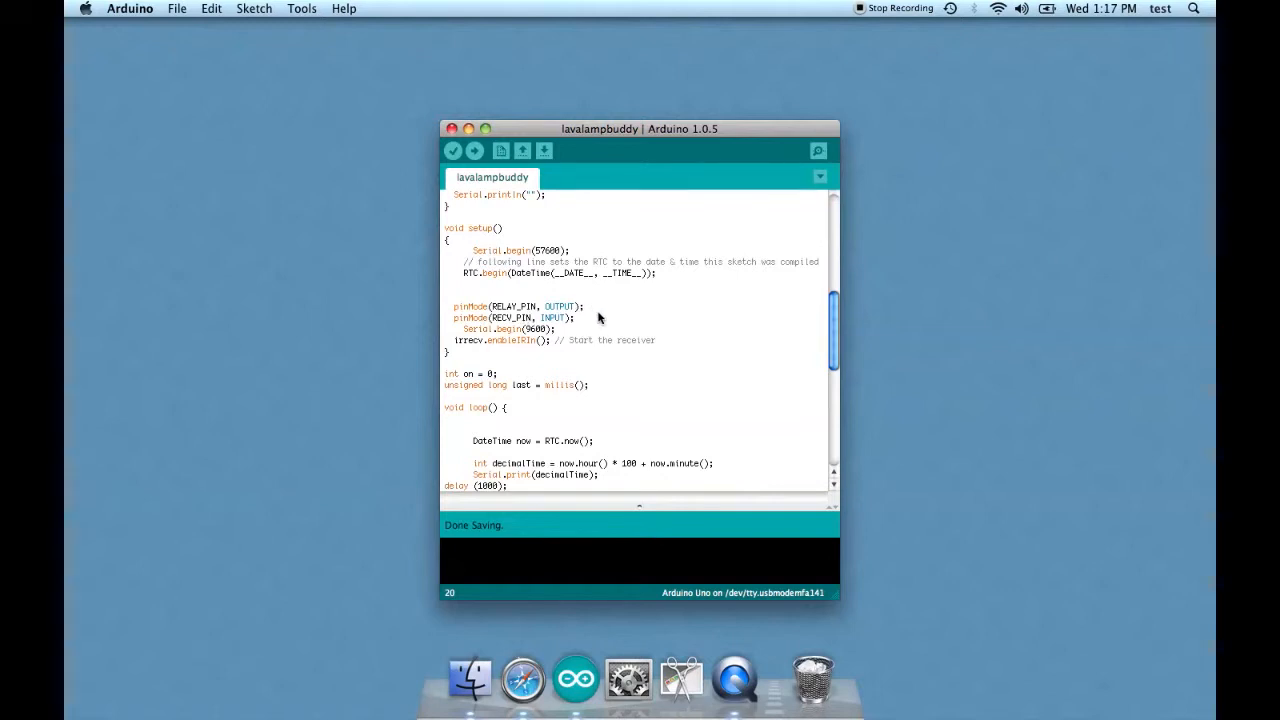
mouse_move(580, 360)
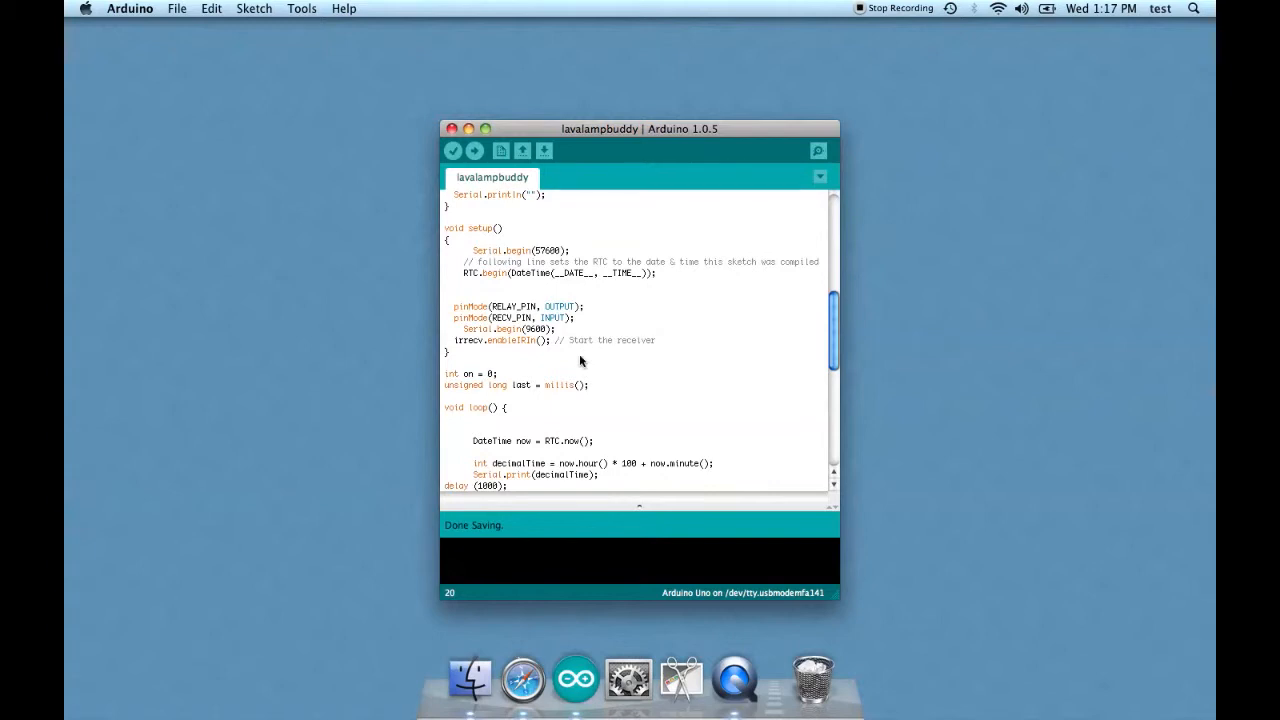
scroll("down", 3)
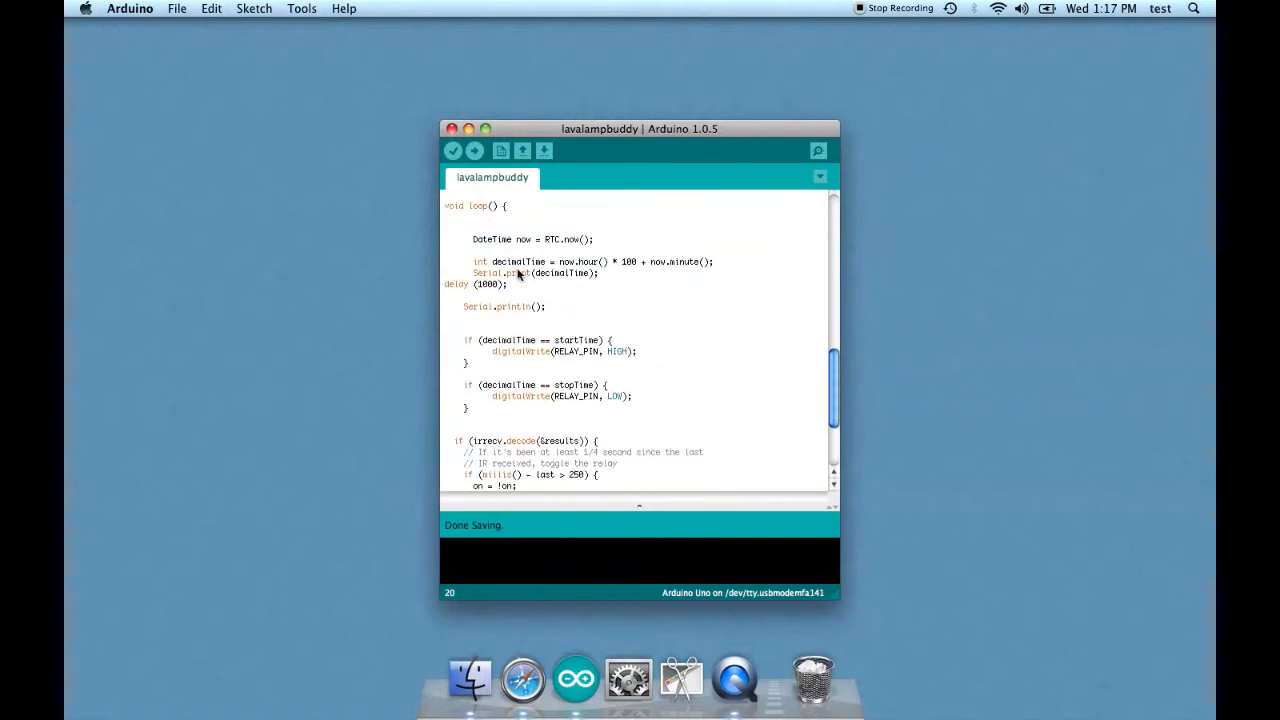
Save the sketch and review the RTC.now() and decimalTime lines in loop().
scroll("up", 3)
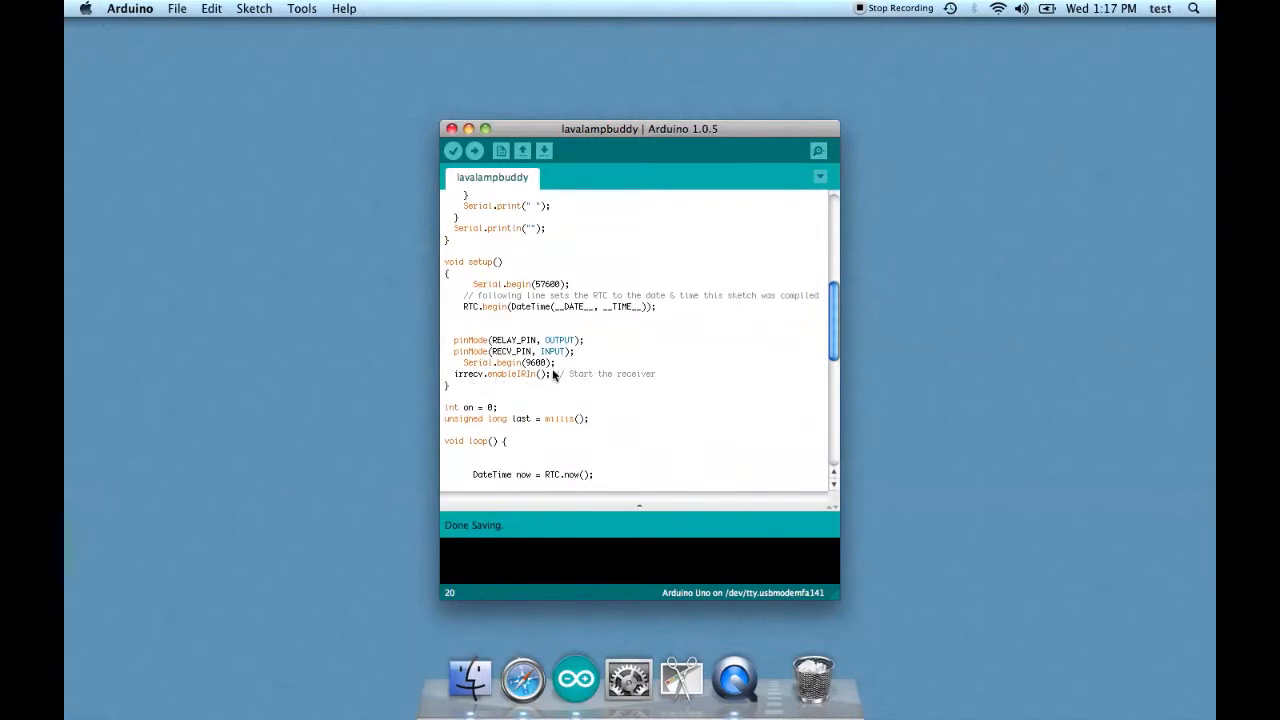
scroll("down", 3)
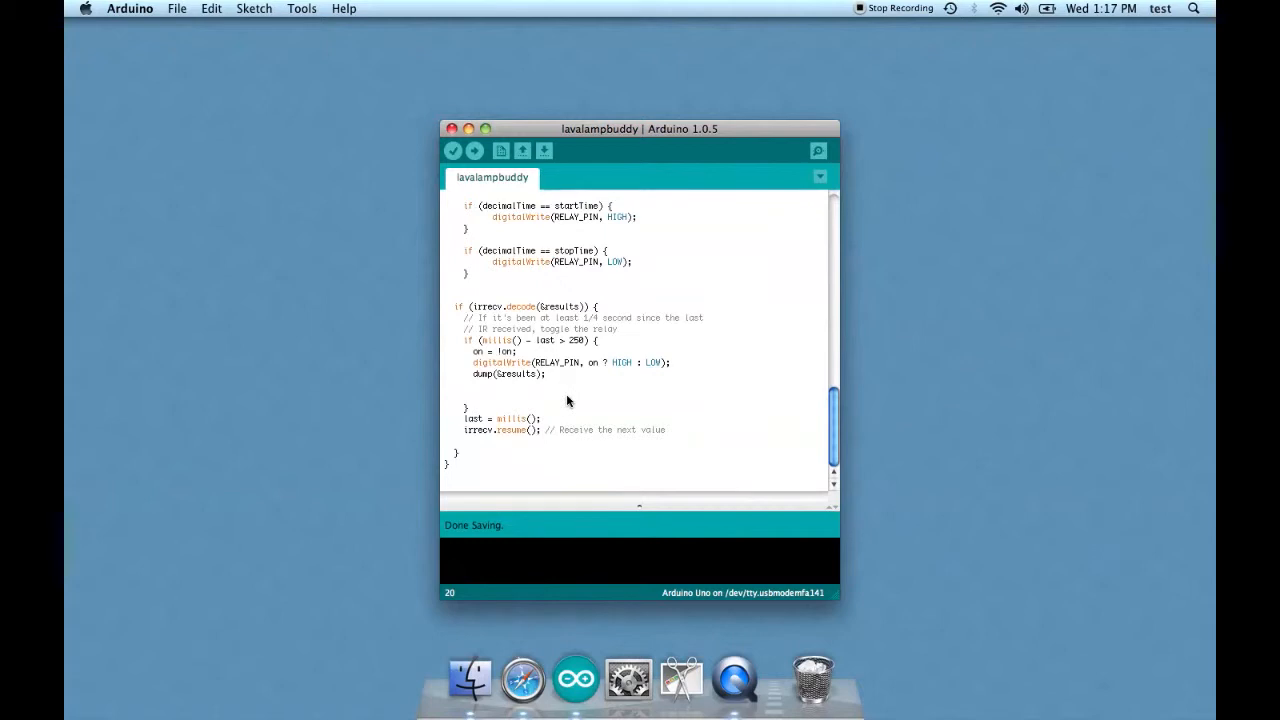
mouse_move(522, 232)
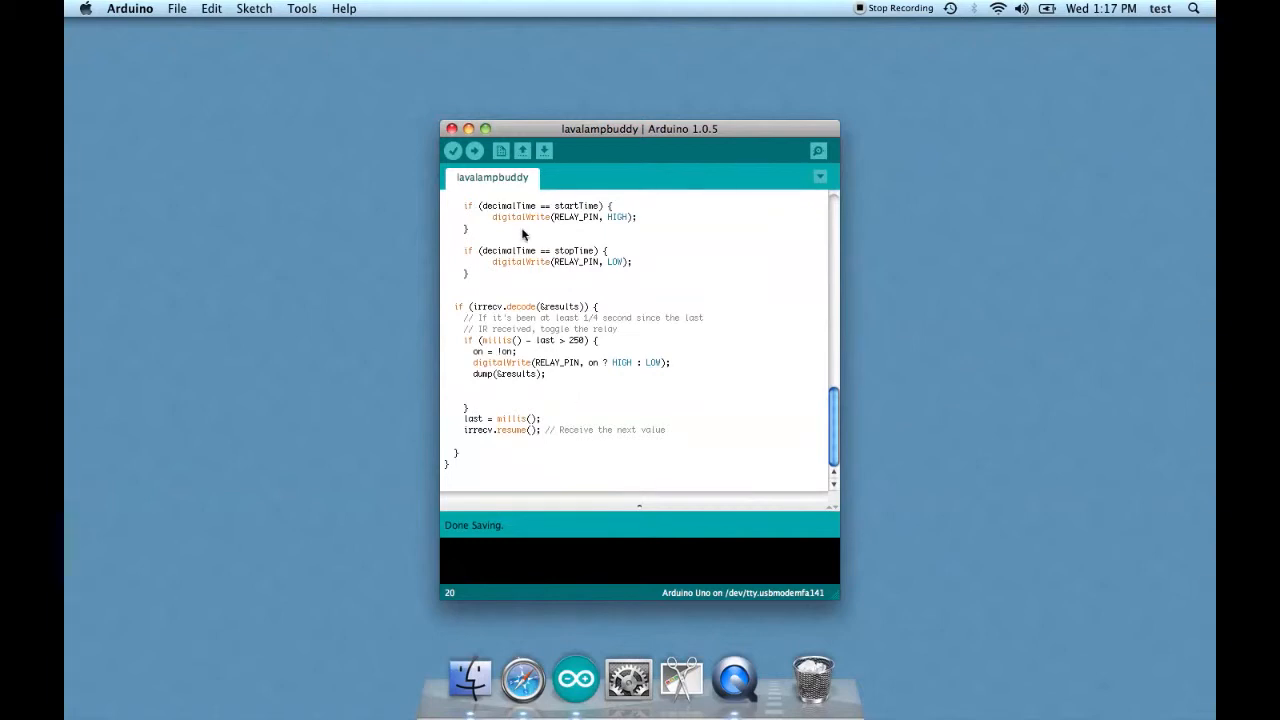
mouse_move(656, 292)
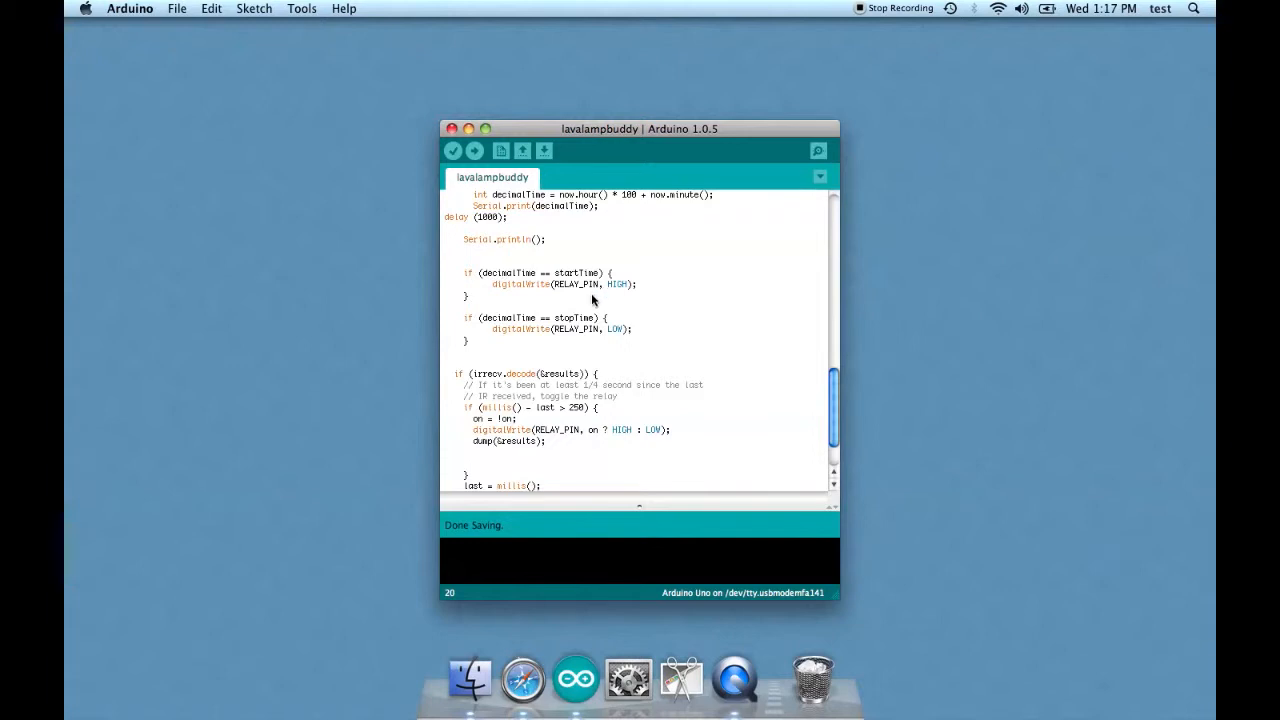
mouse_move(550, 348)
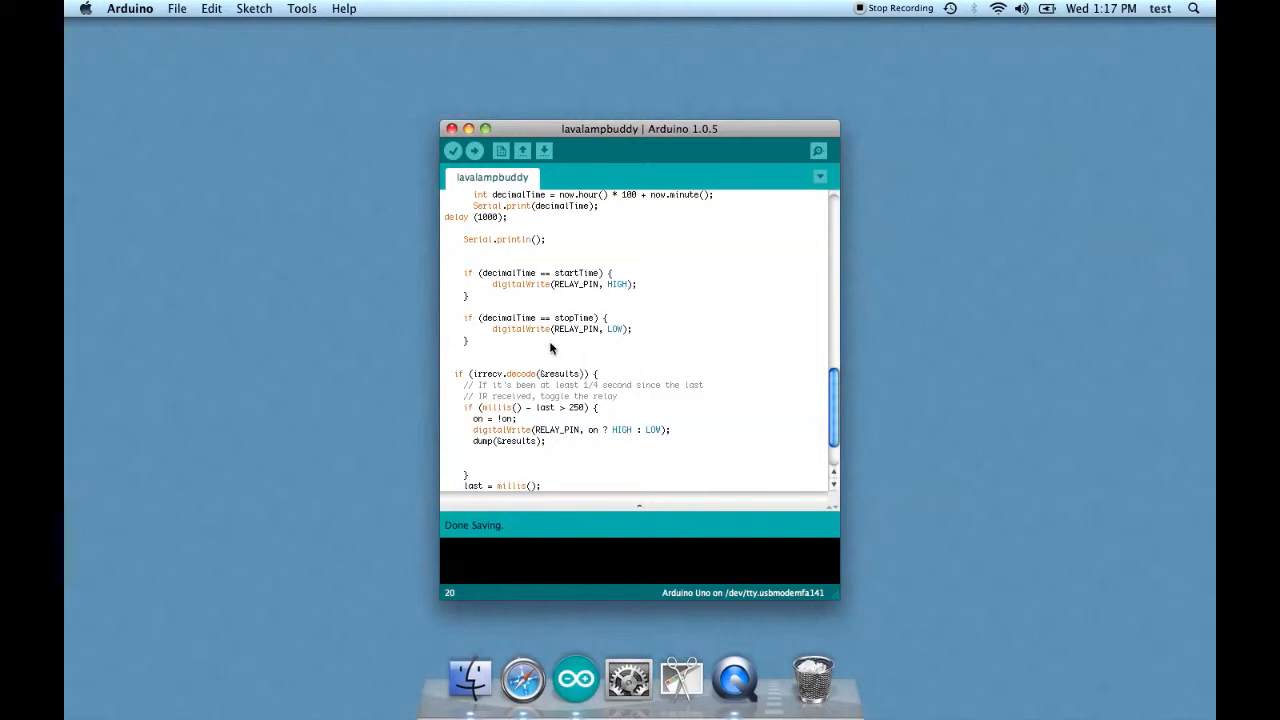
mouse_move(612, 342)
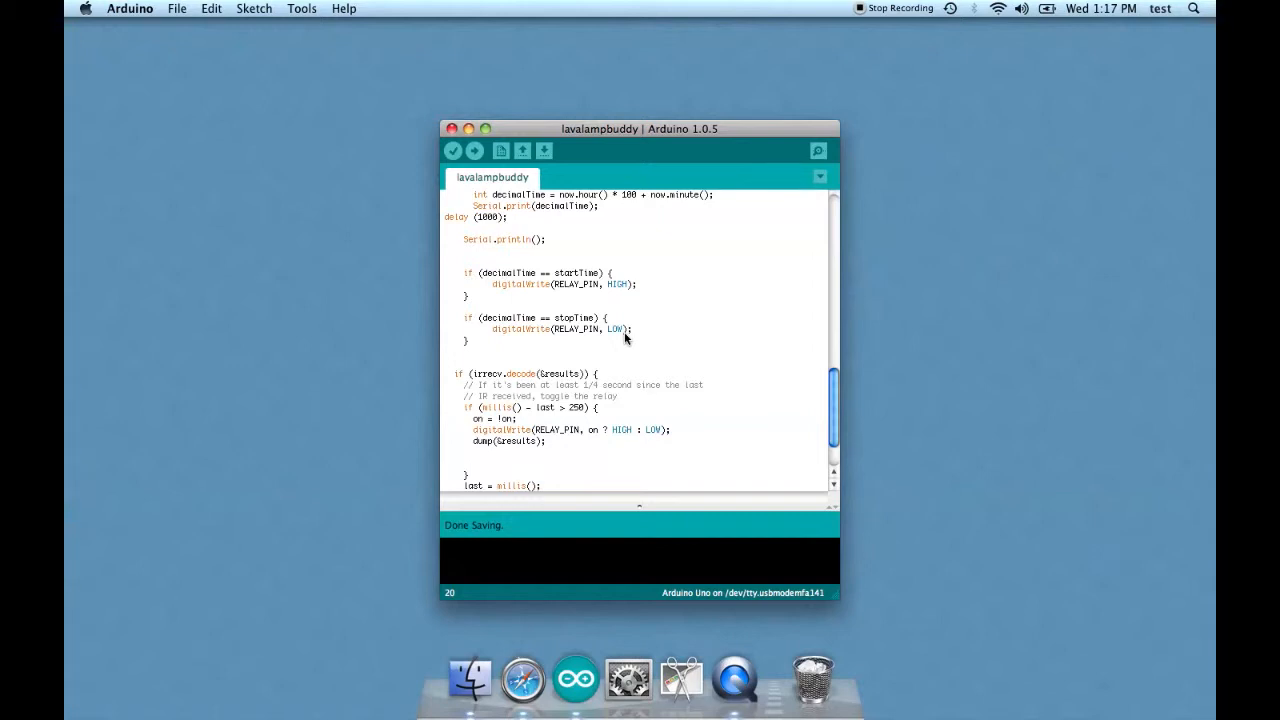
scroll("down", 3)
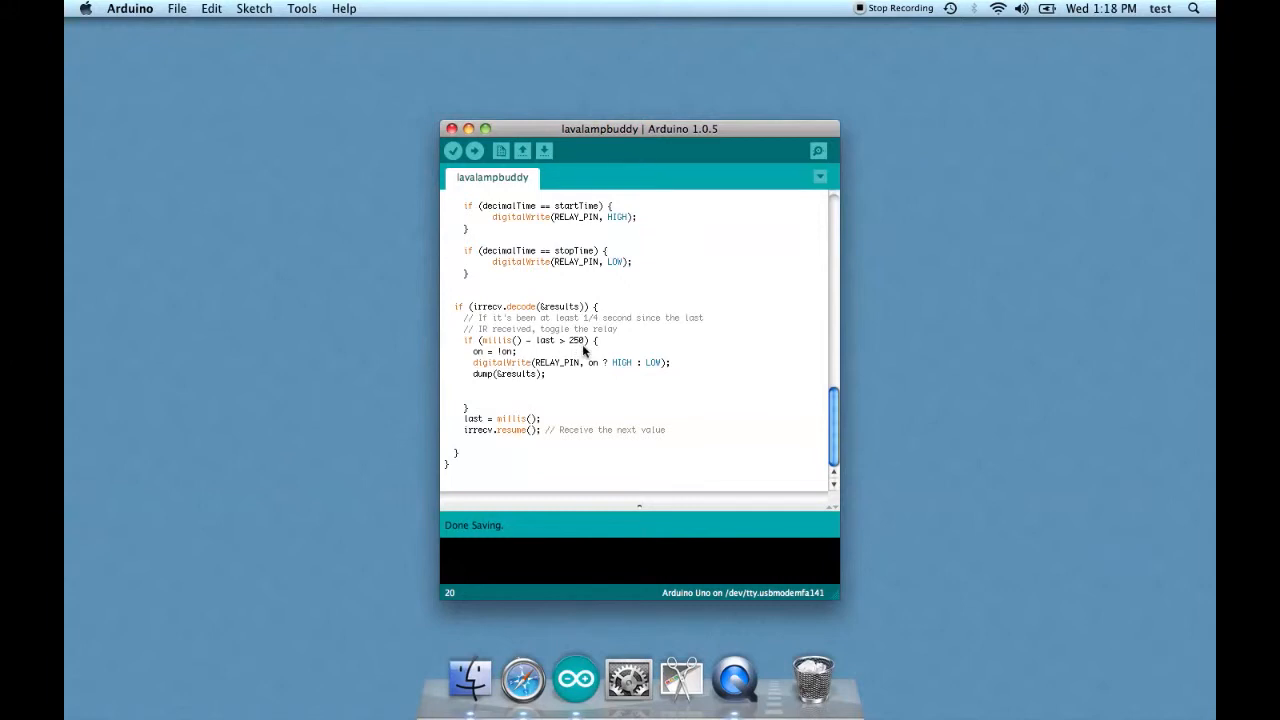
mouse_move(588, 352)
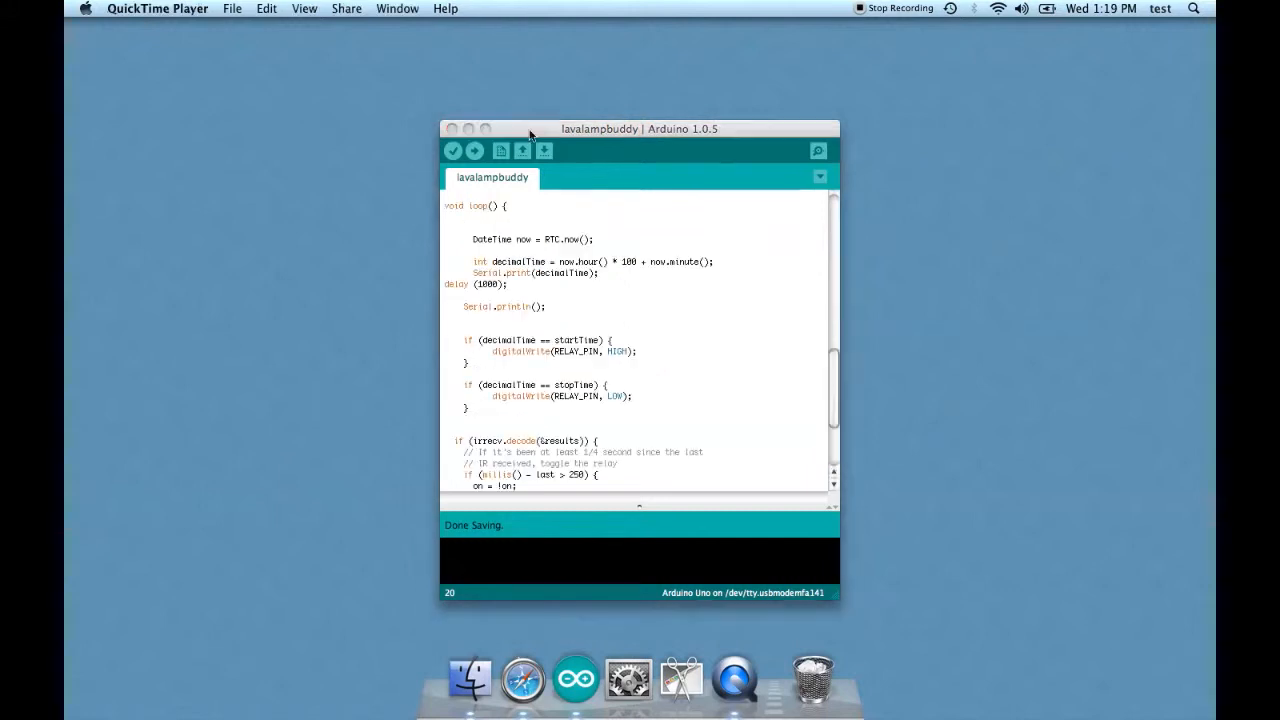
left_click(640, 128)
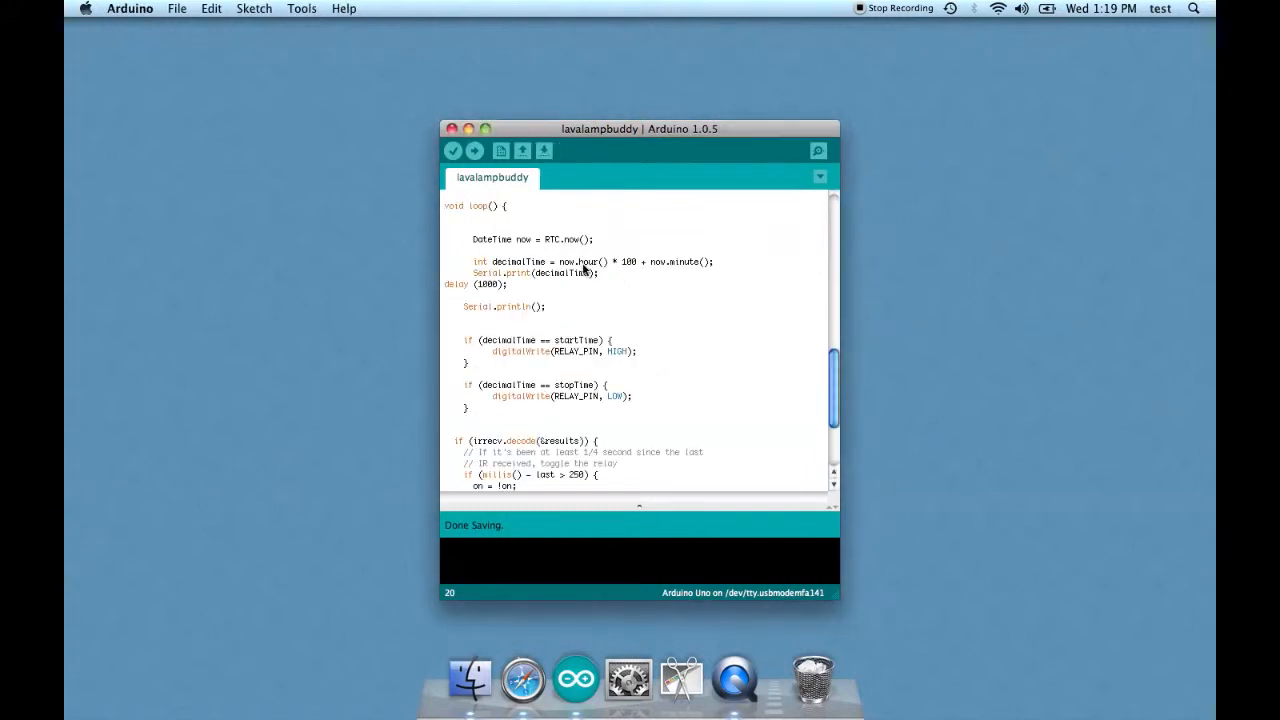
mouse_move(476, 256)
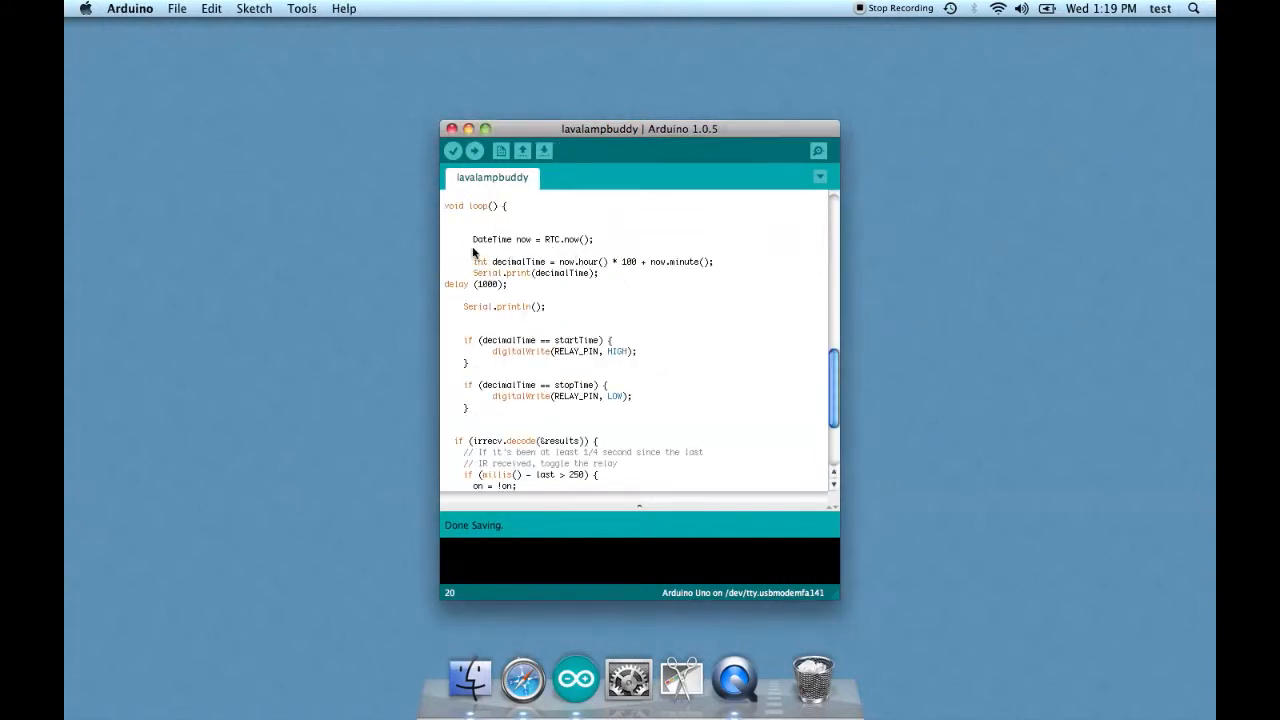
mouse_move(608, 238)
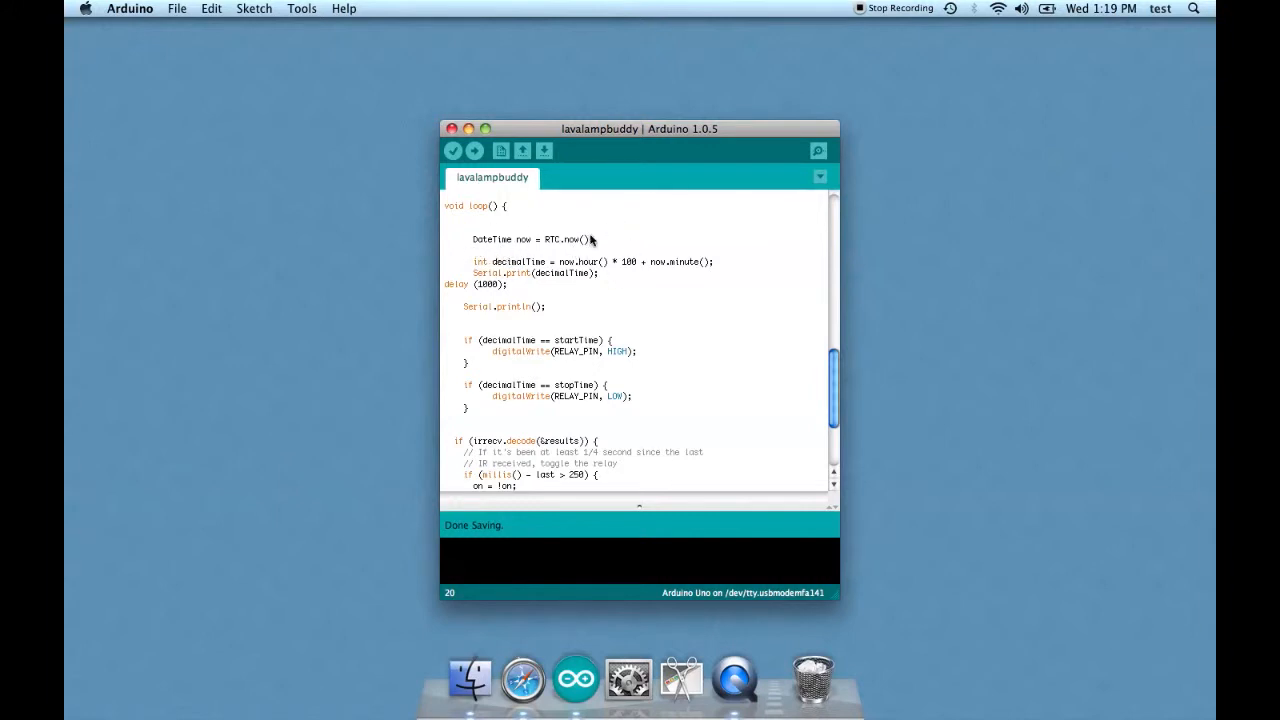
mouse_move(610, 240)
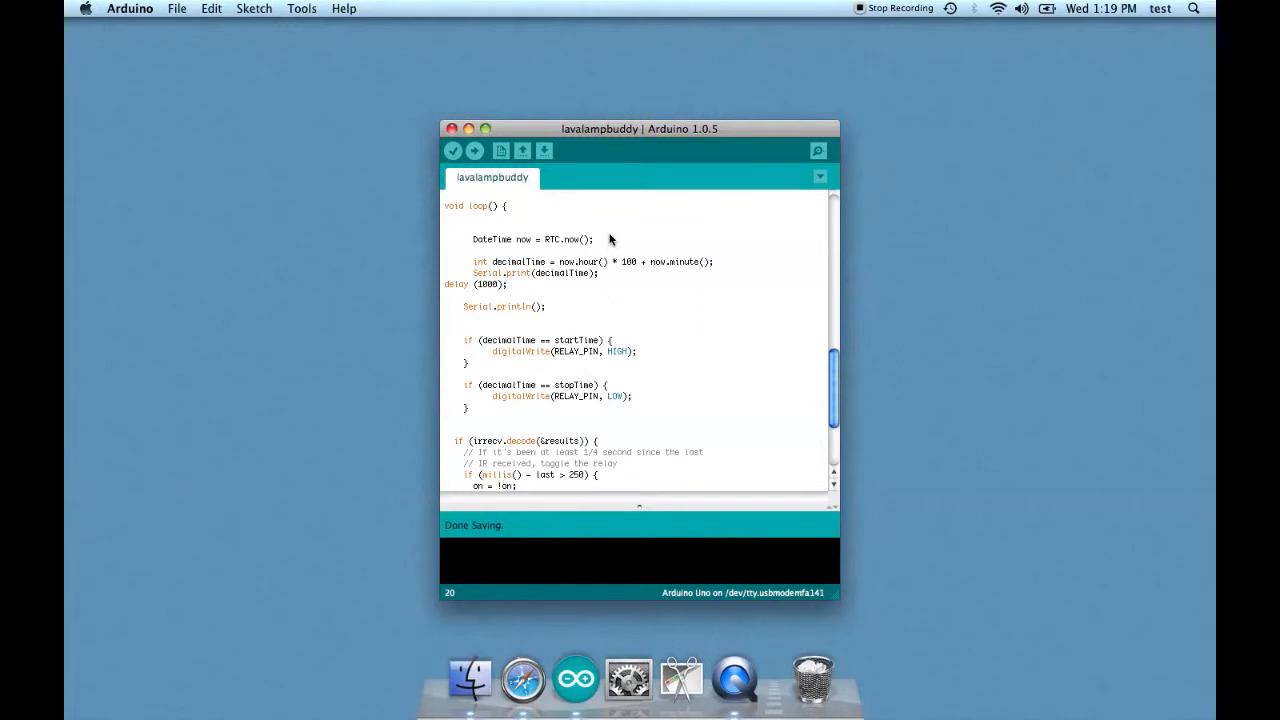
mouse_move(604, 248)
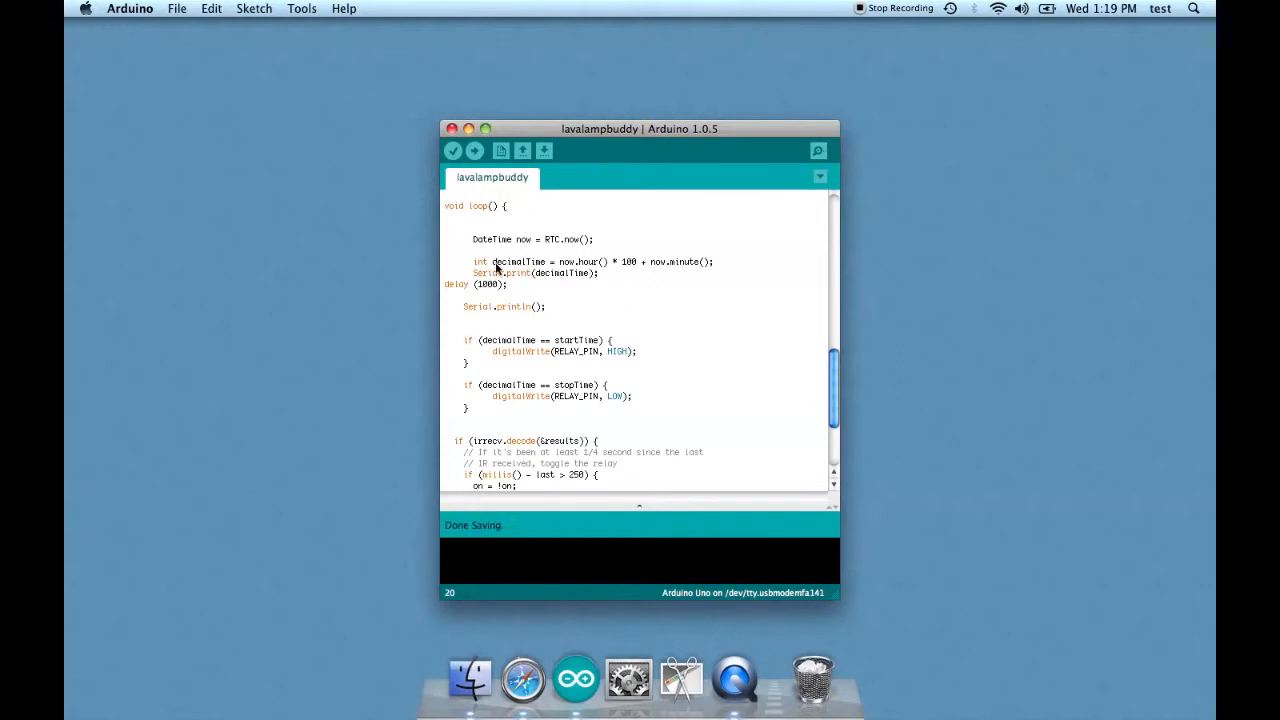
mouse_move(590, 256)
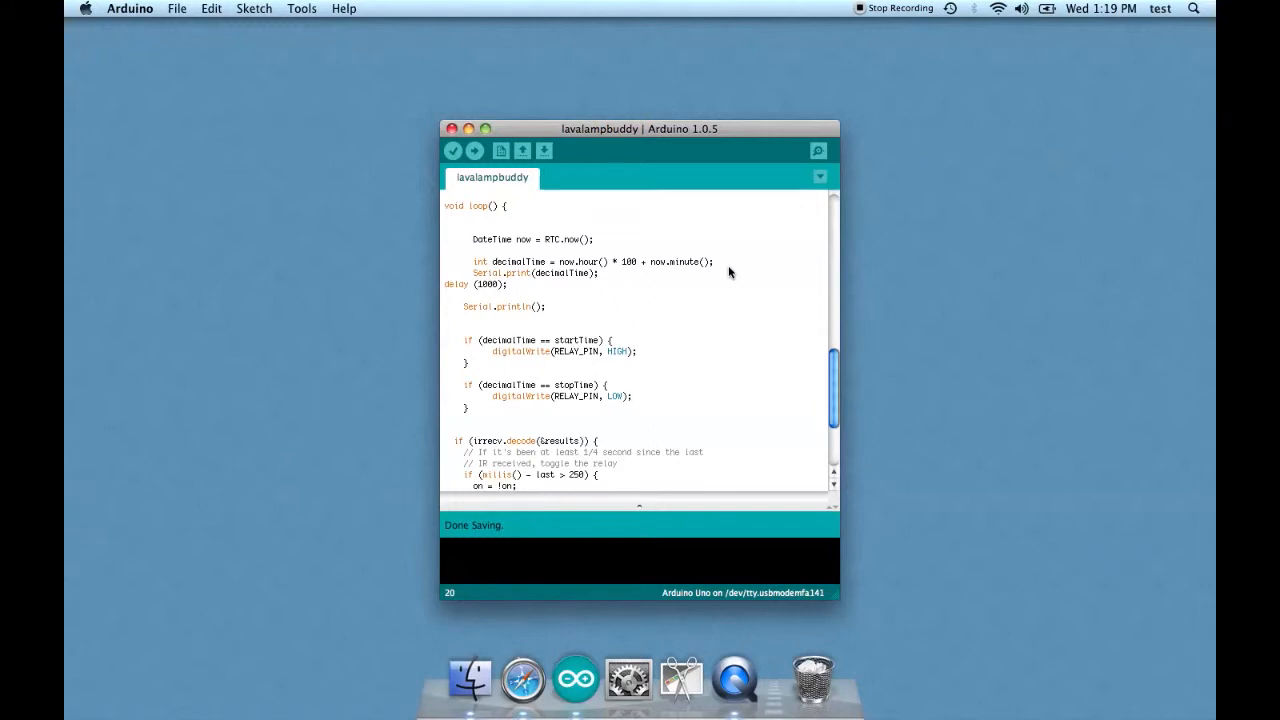
mouse_move(520, 276)
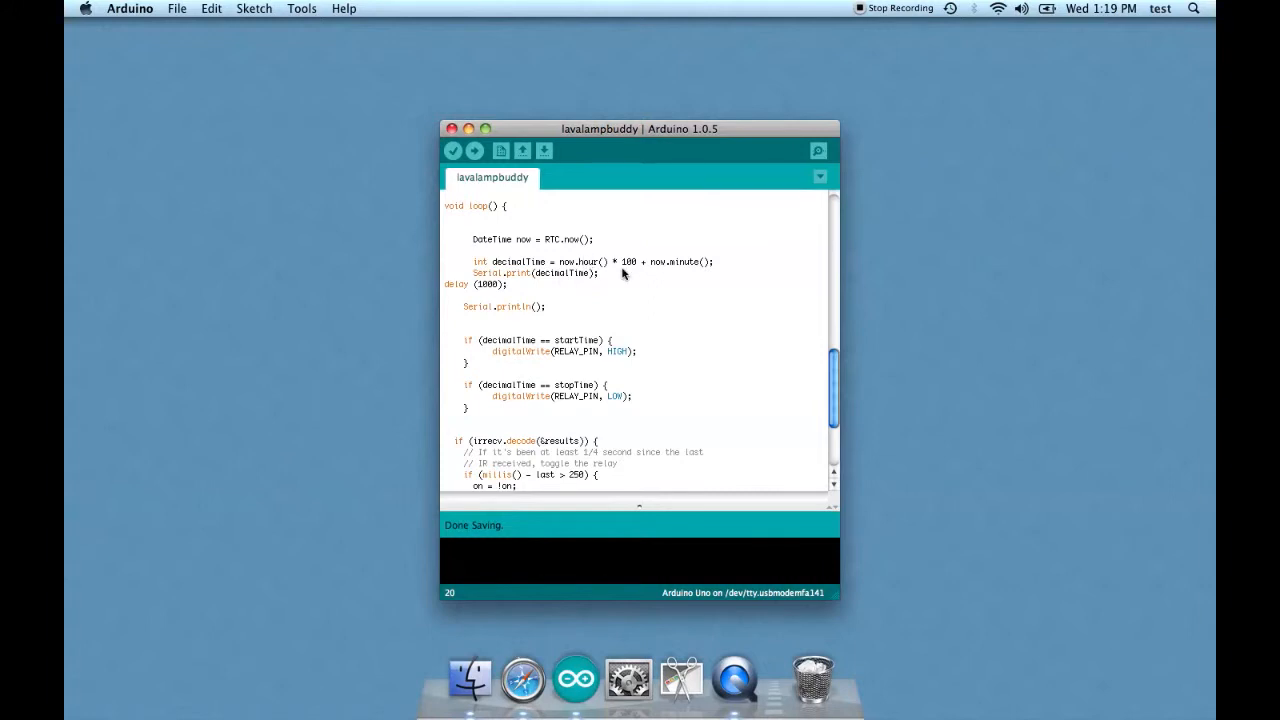
mouse_move(728, 276)
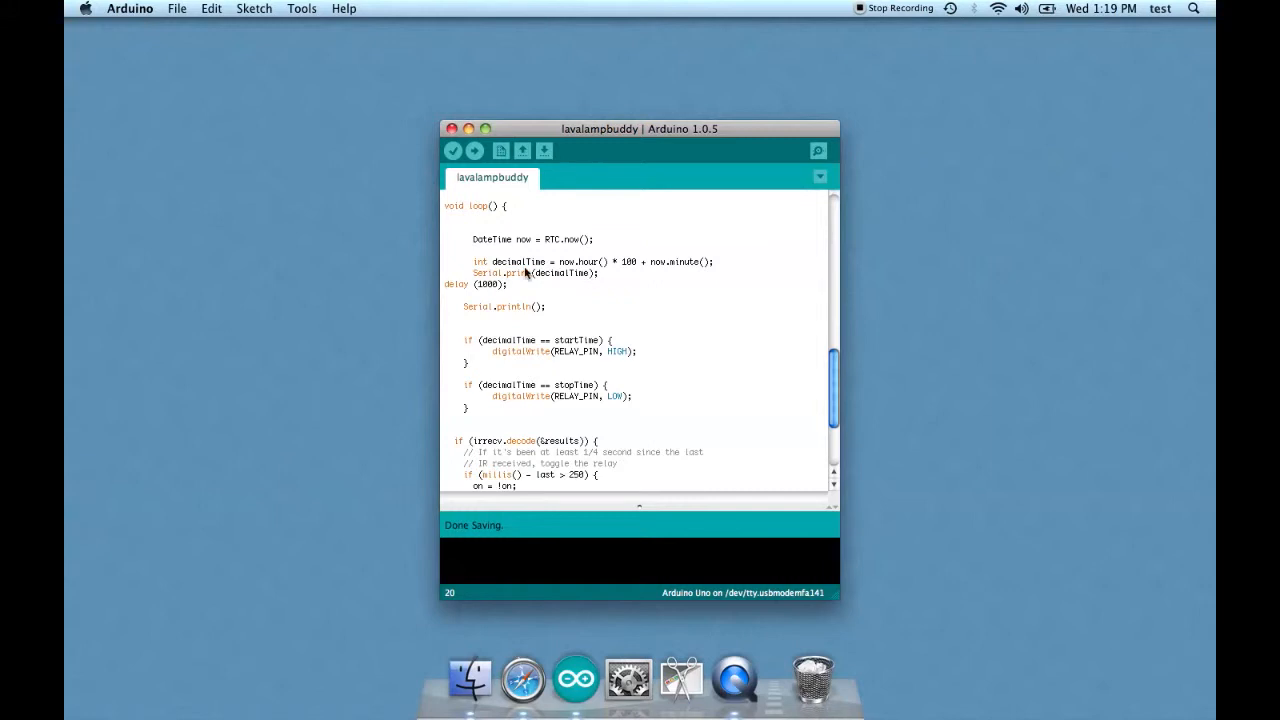
mouse_move(632, 276)
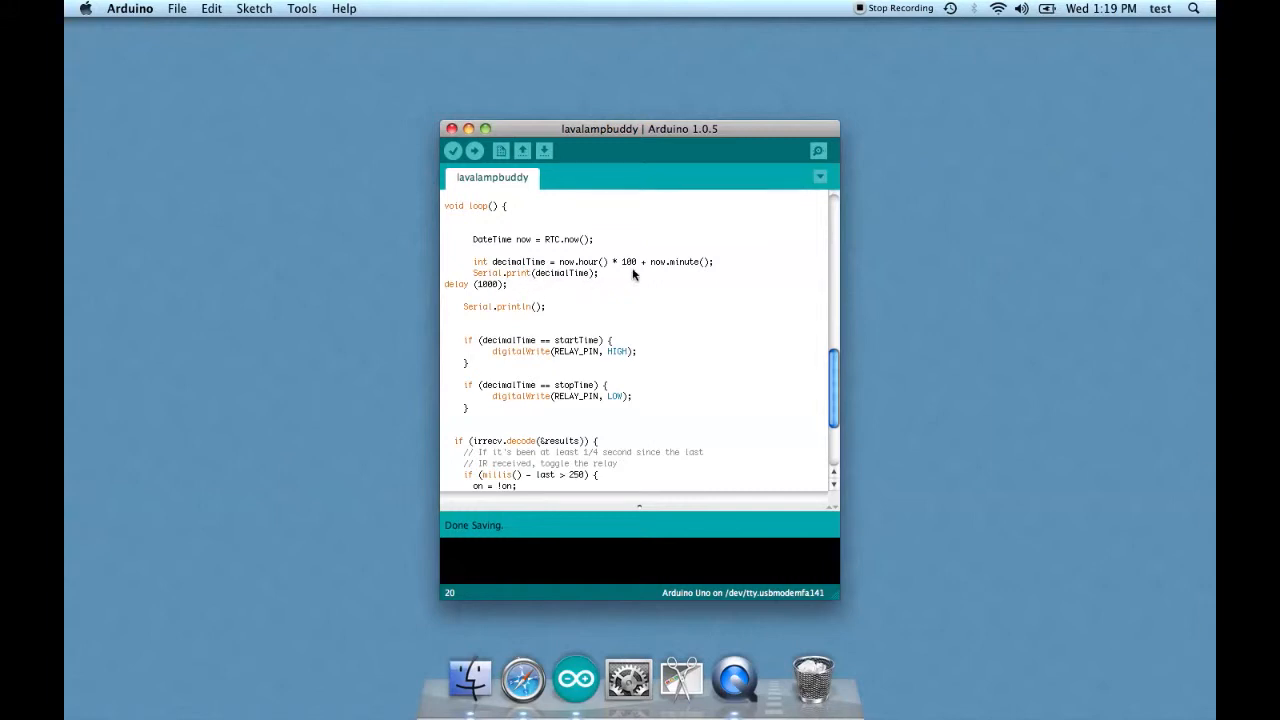
mouse_move(584, 268)
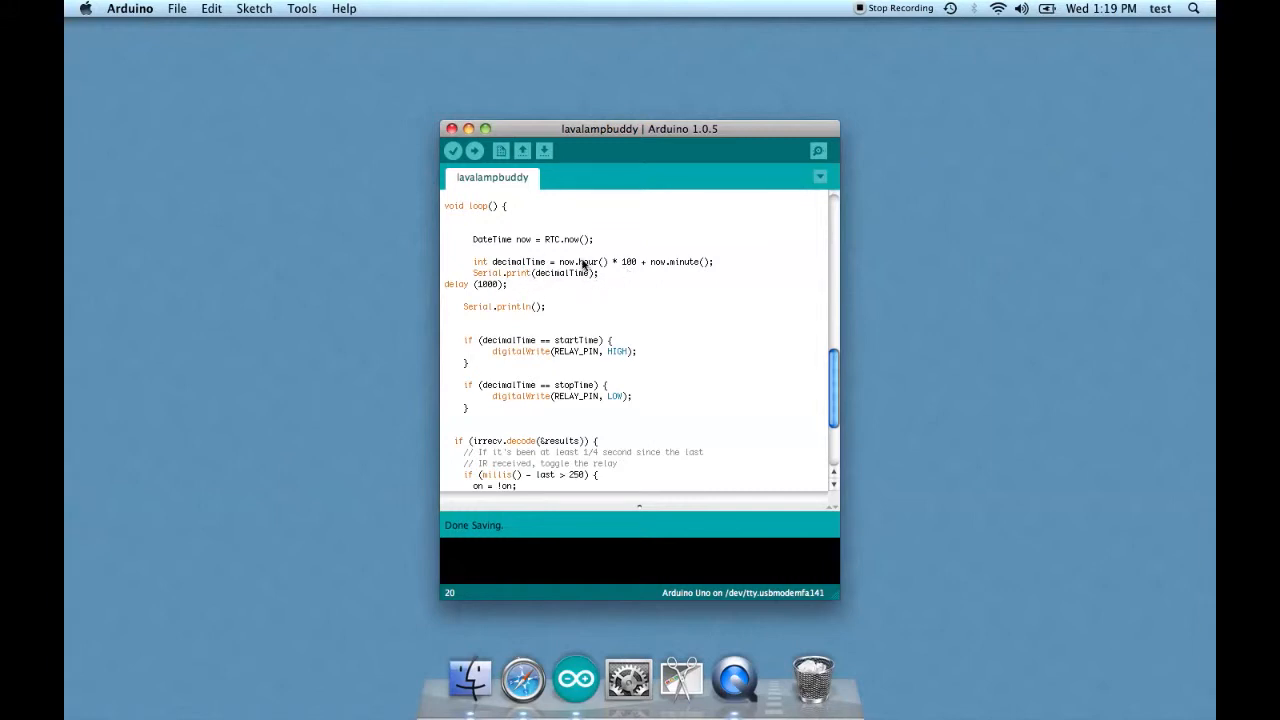
mouse_move(628, 270)
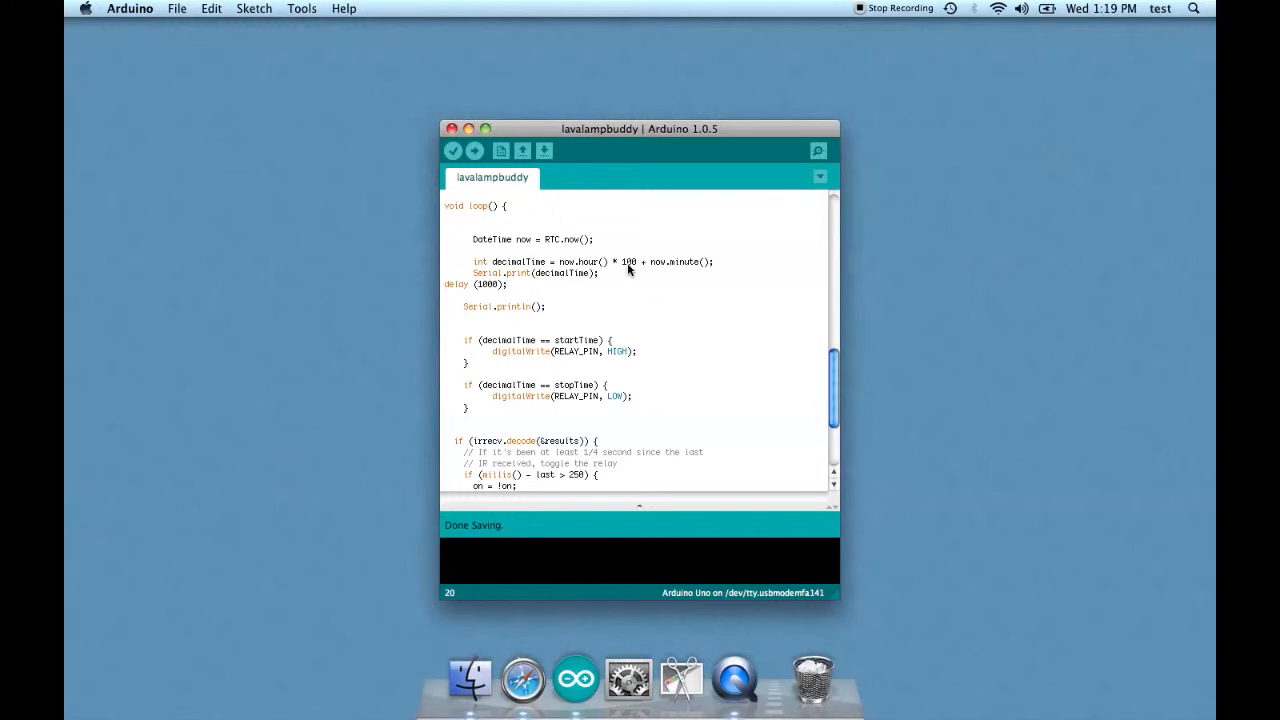
mouse_move(688, 270)
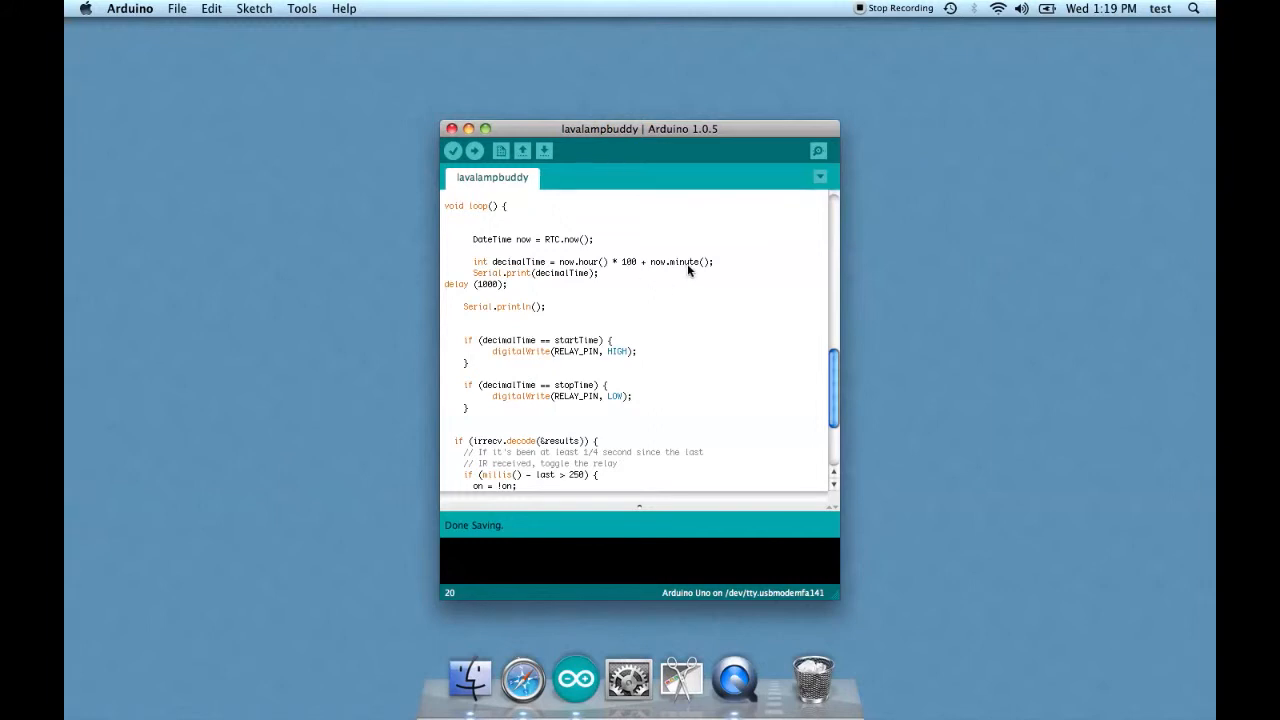
mouse_move(570, 274)
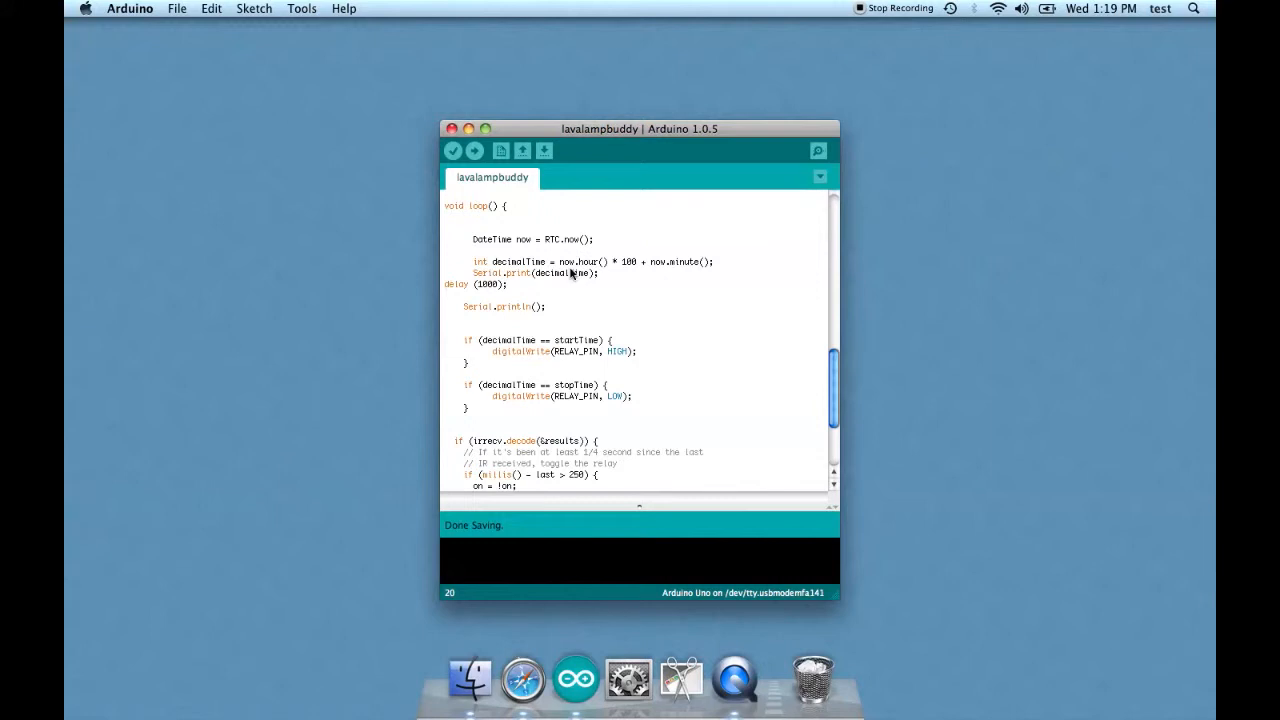
mouse_move(568, 304)
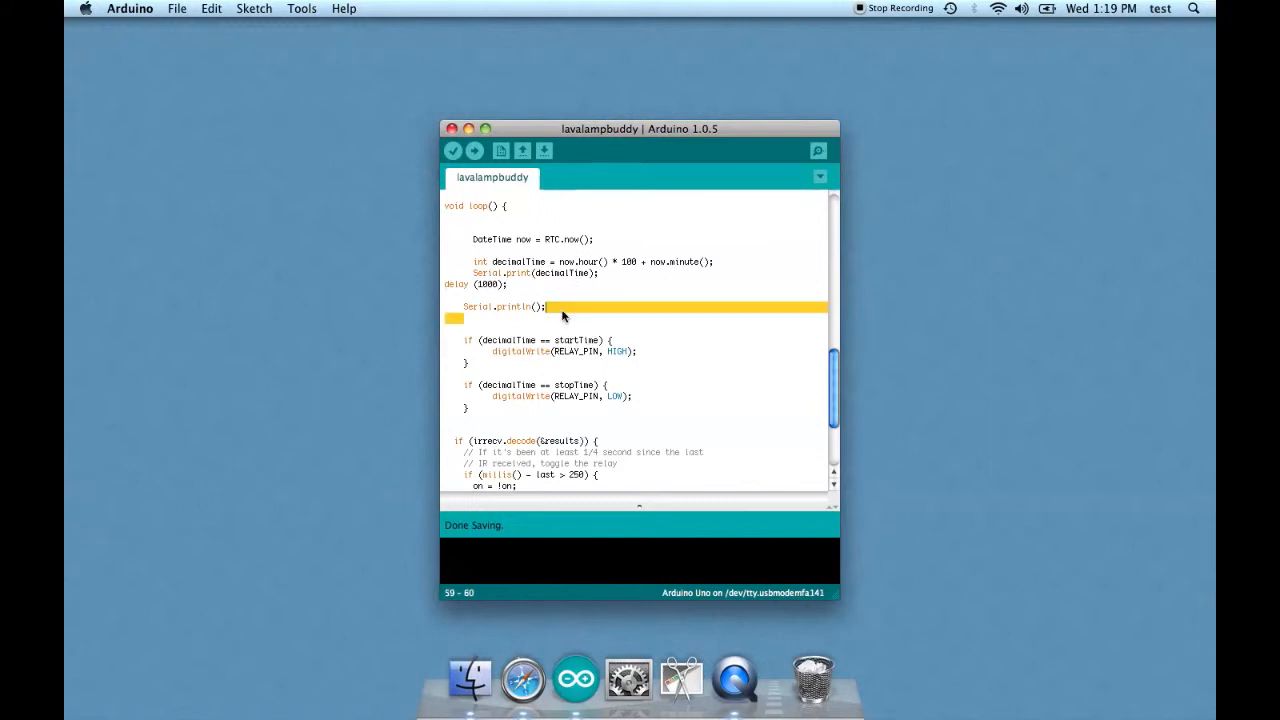
scroll("down", 3)
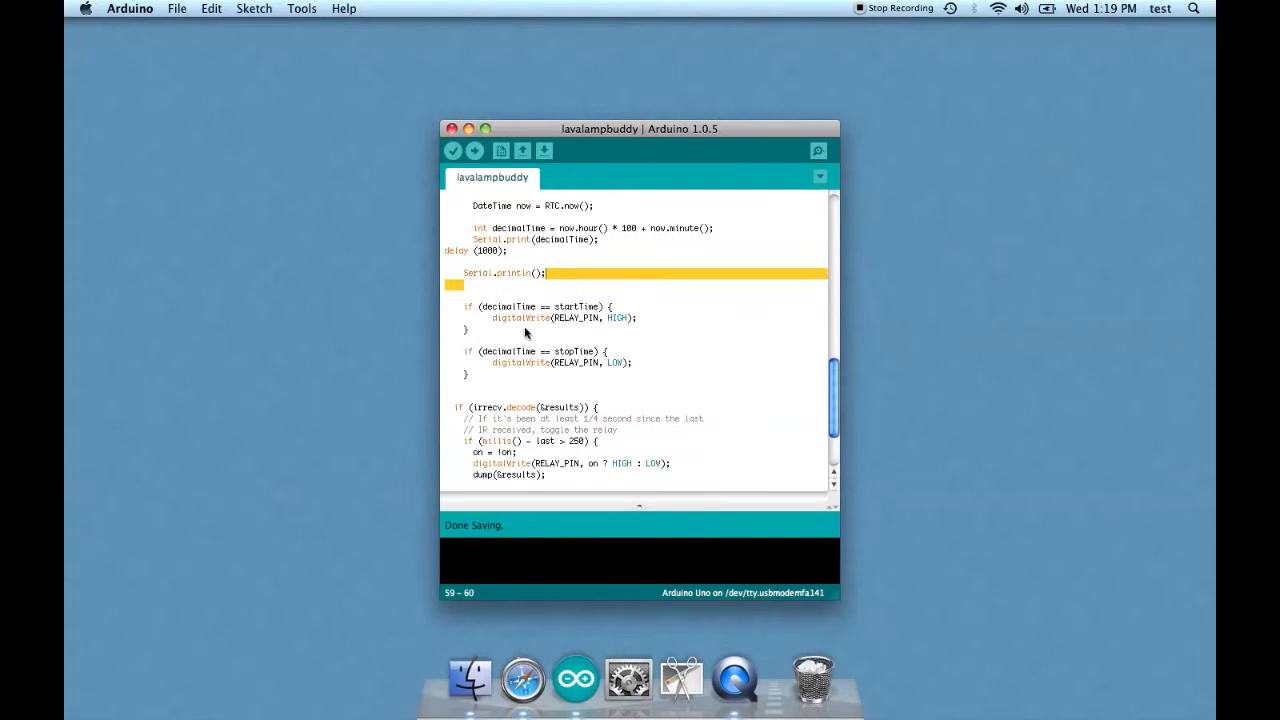
mouse_move(552, 324)
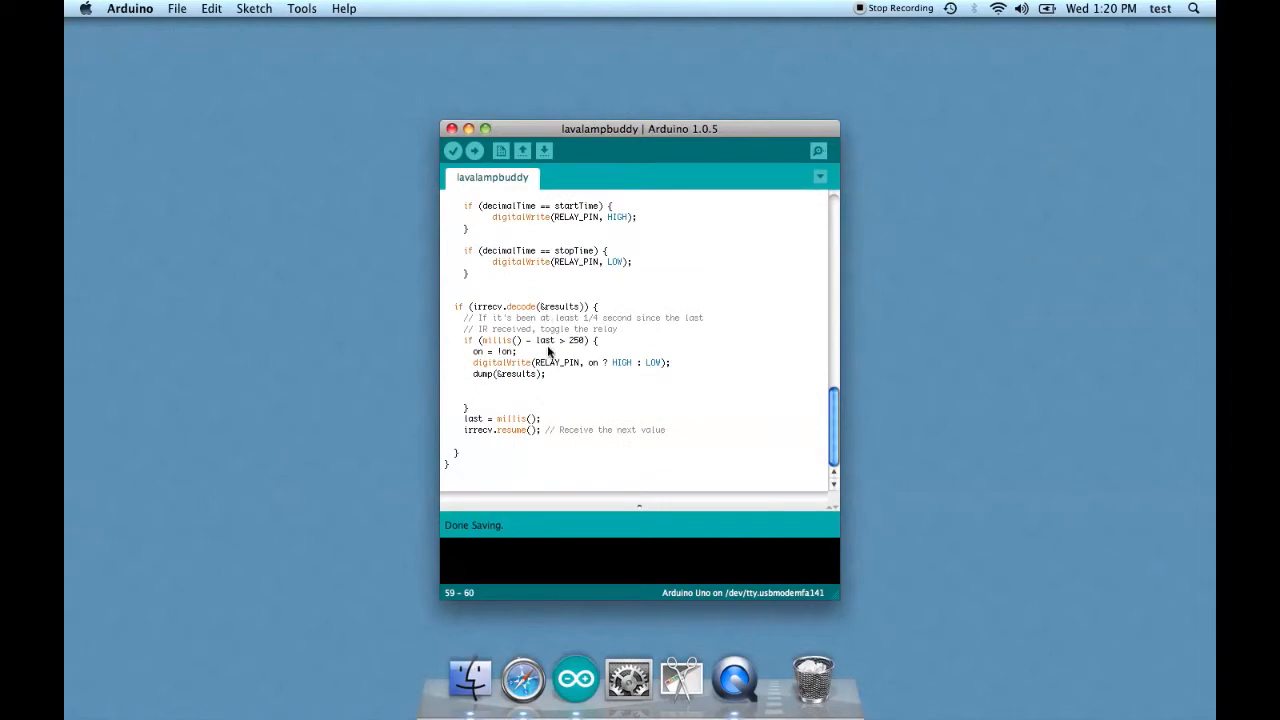
mouse_move(516, 352)
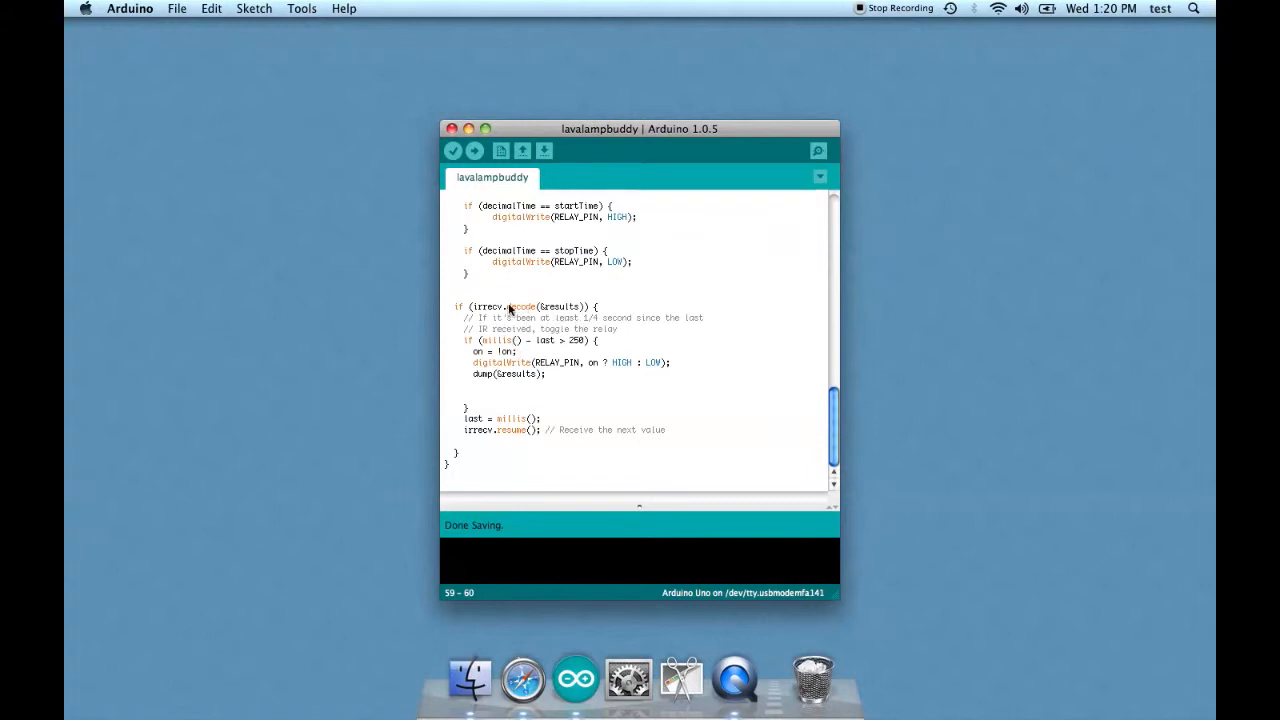
mouse_move(538, 324)
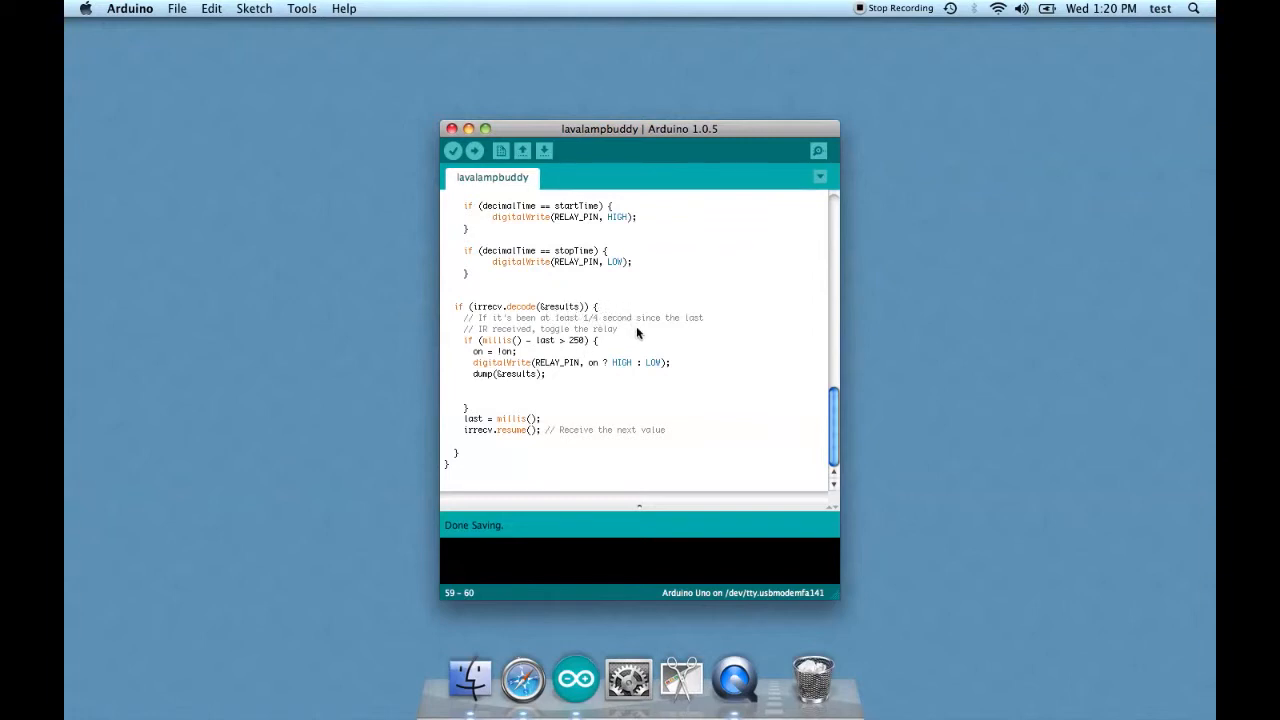
mouse_move(560, 412)
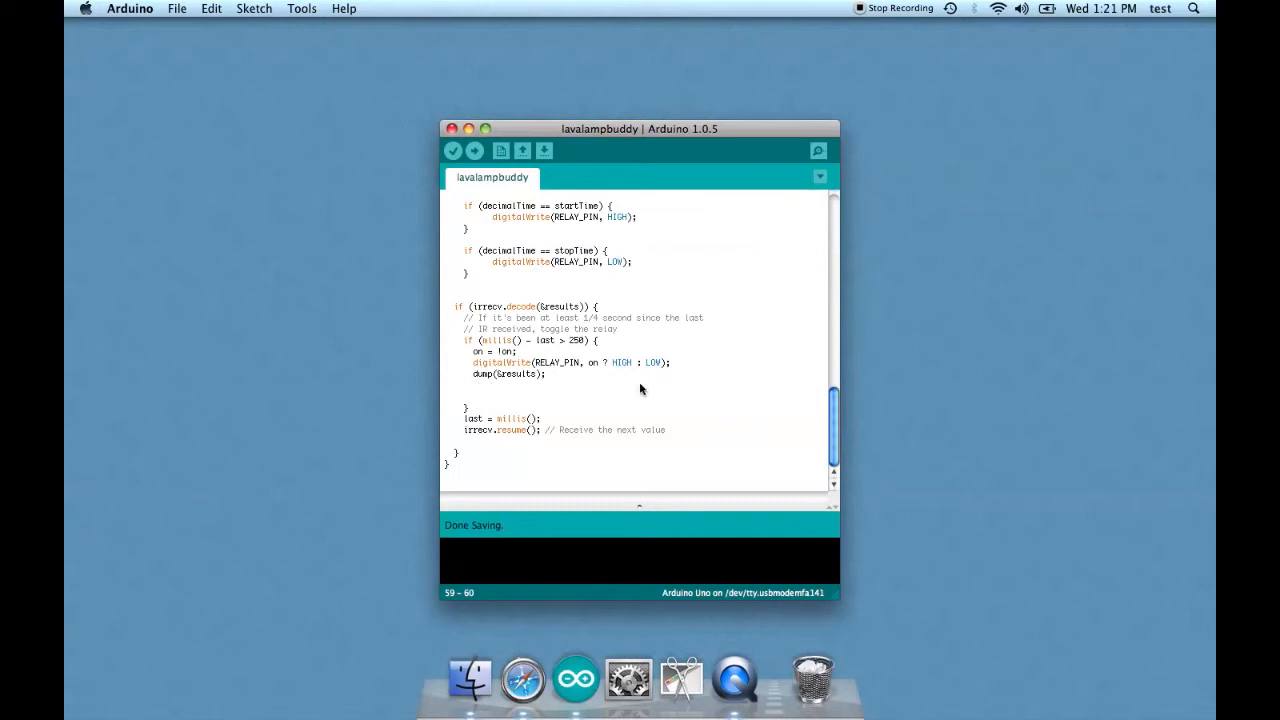
mouse_move(668, 202)
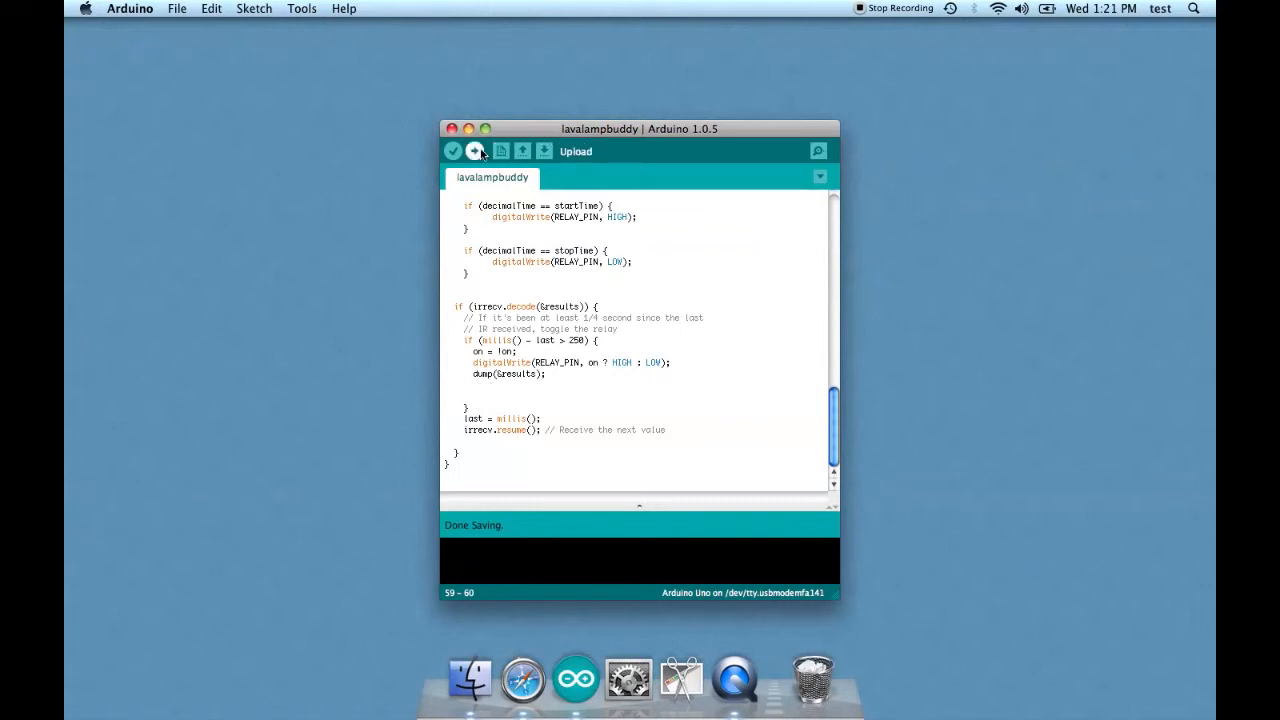
Upload the sketch to the Uno and select the RTClib include and startTime/stopTime lines.
left_click(474, 152)
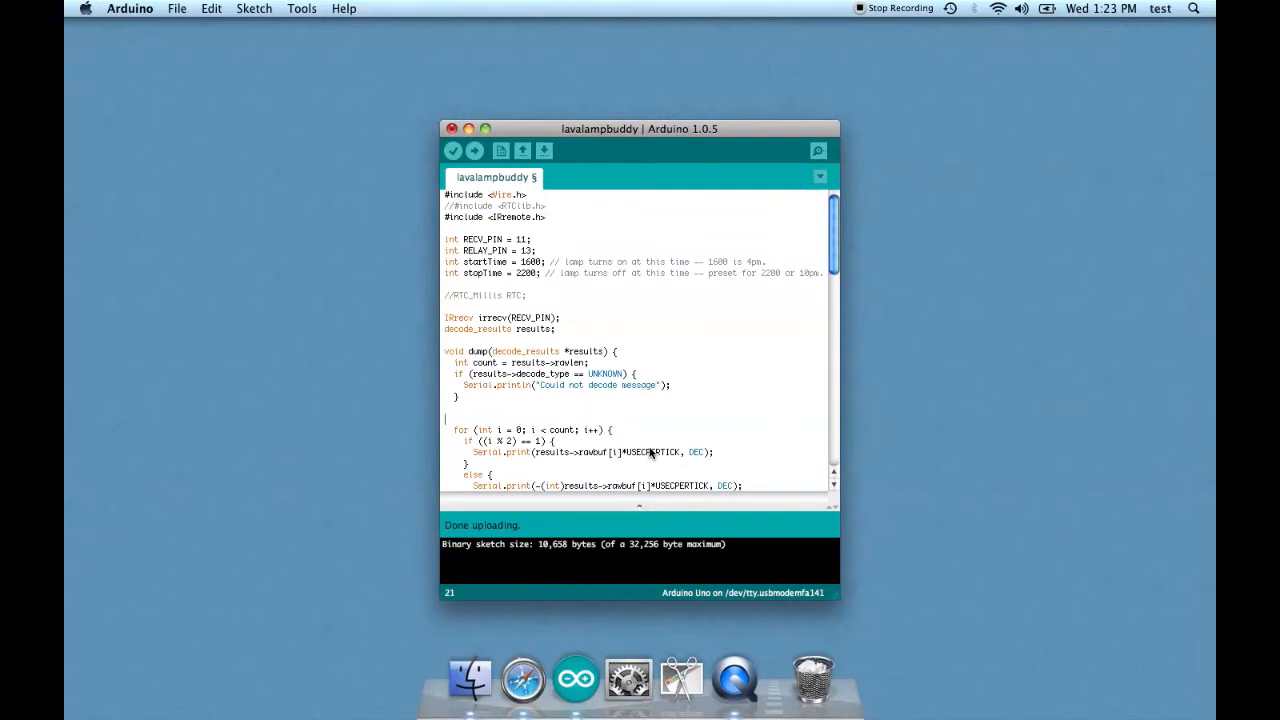
left_click(548, 210)
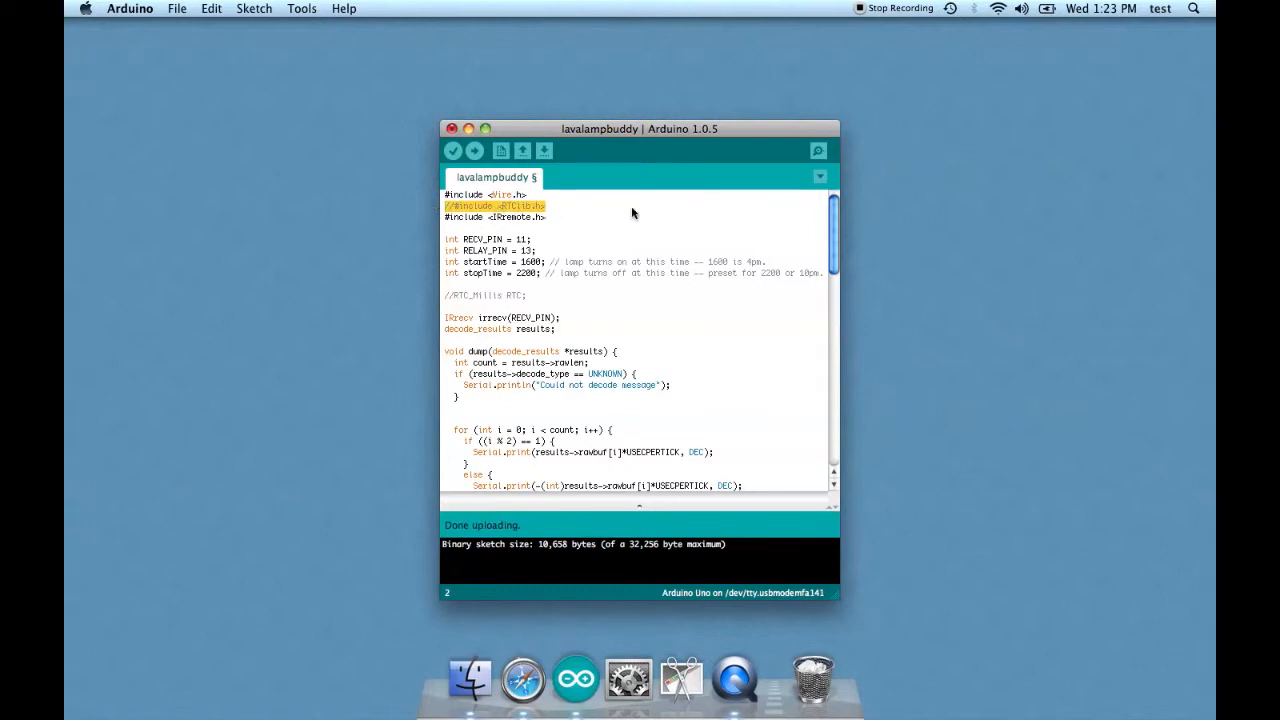
mouse_move(568, 210)
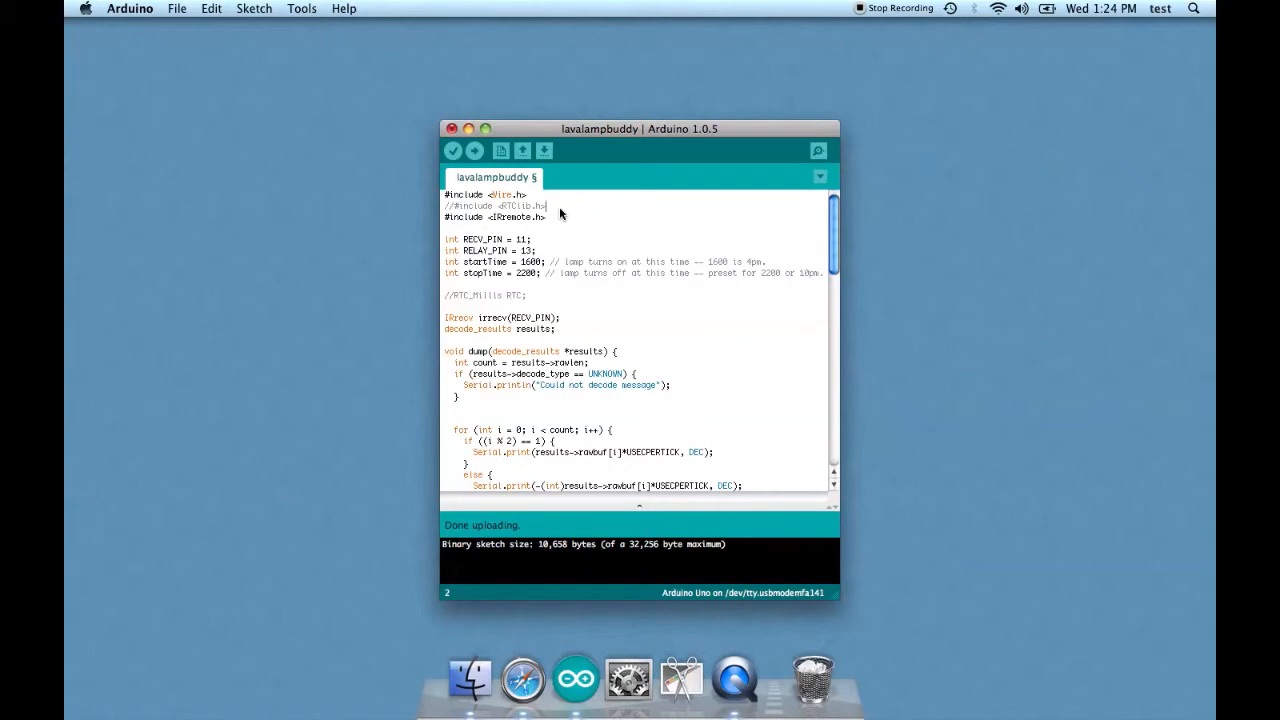
double_click(516, 206)
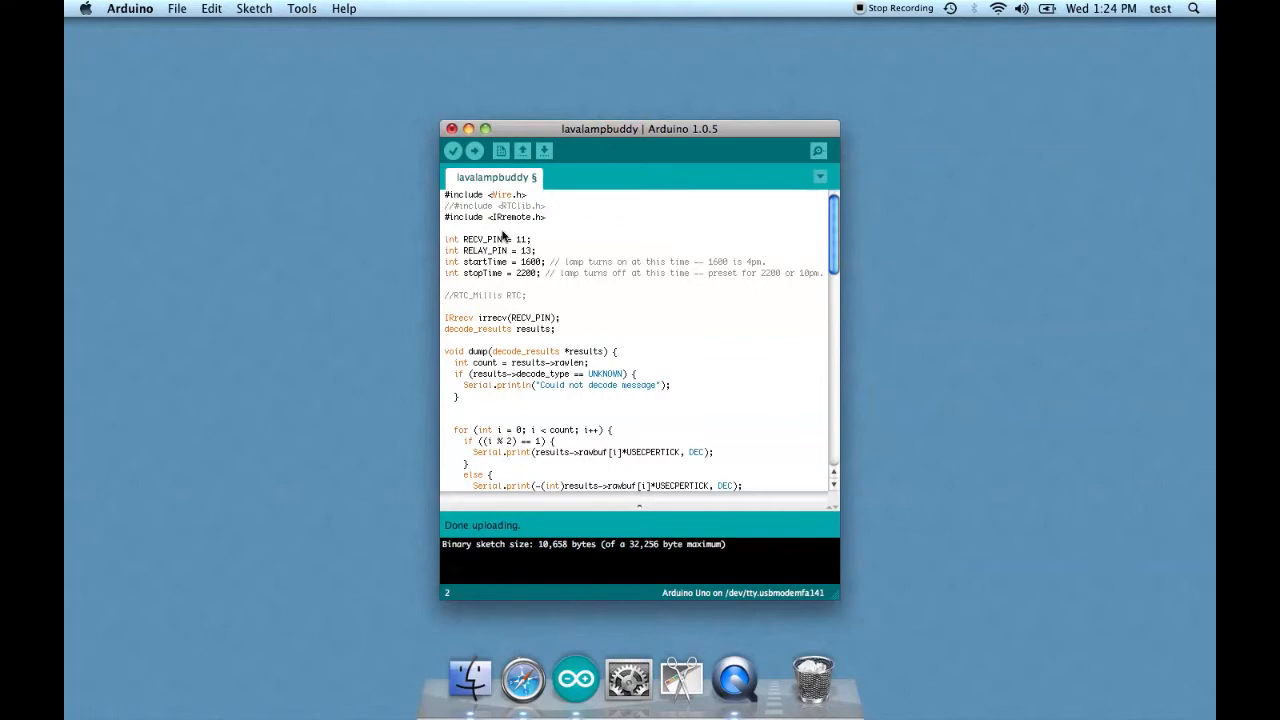
double_click(496, 206)
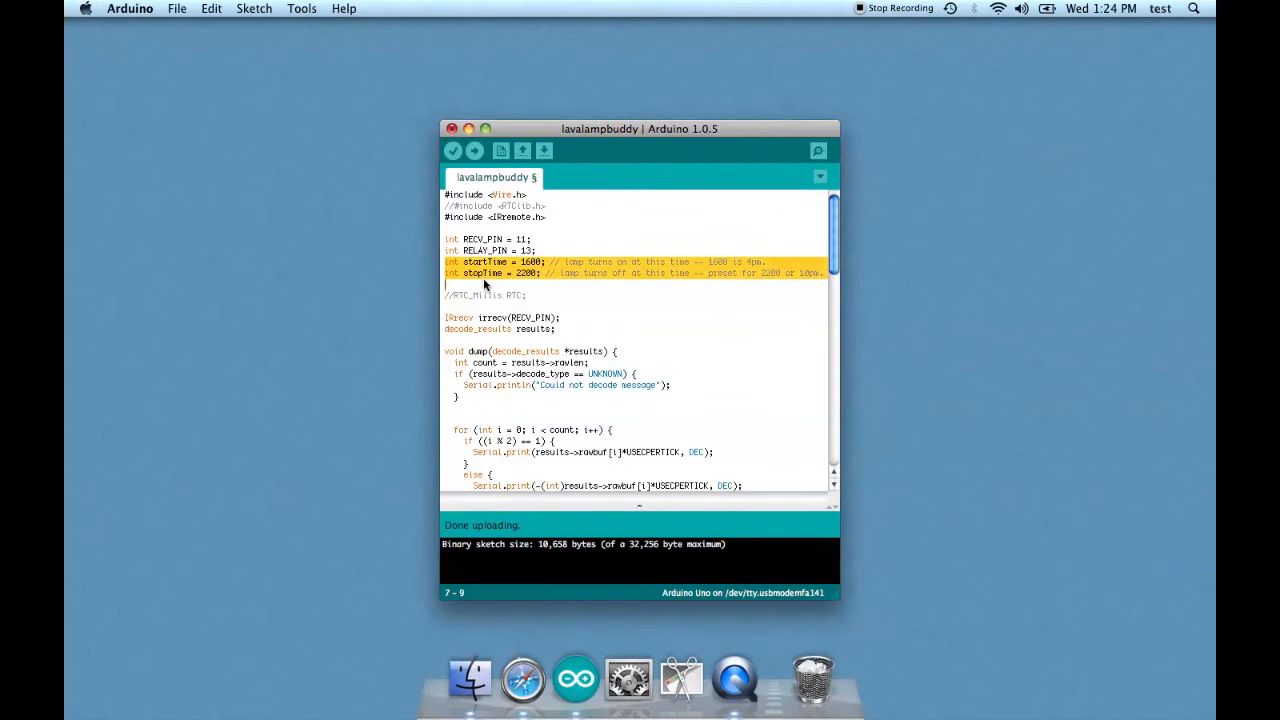
Comment out the selected startTime and stopTime declarations via Edit > Comment/Uncomment.
left_click(176, 8)
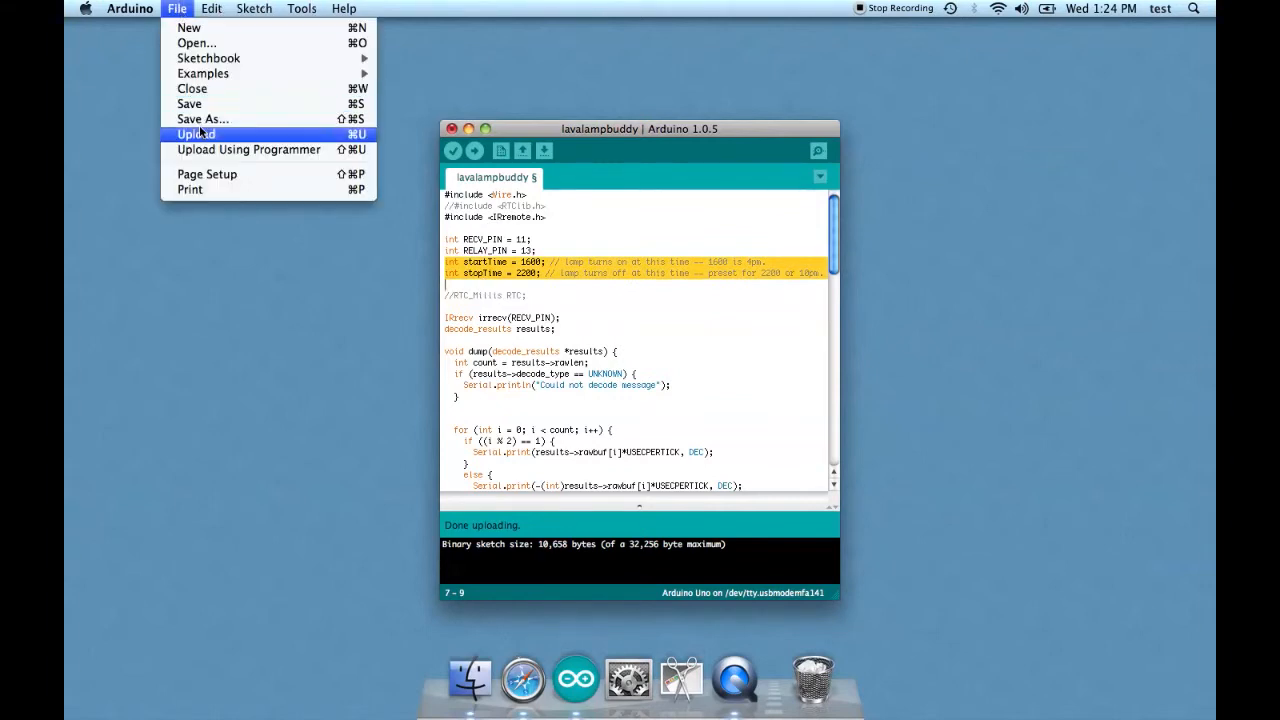
left_click(212, 8)
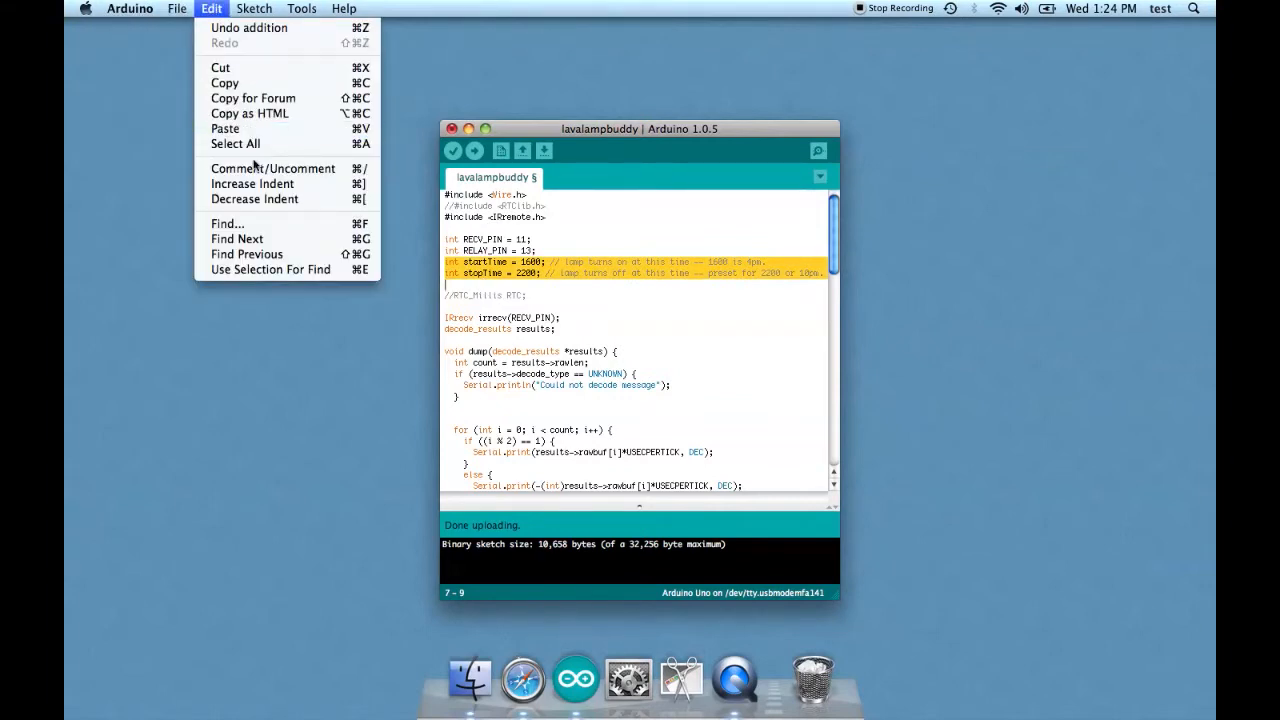
left_click(272, 168)
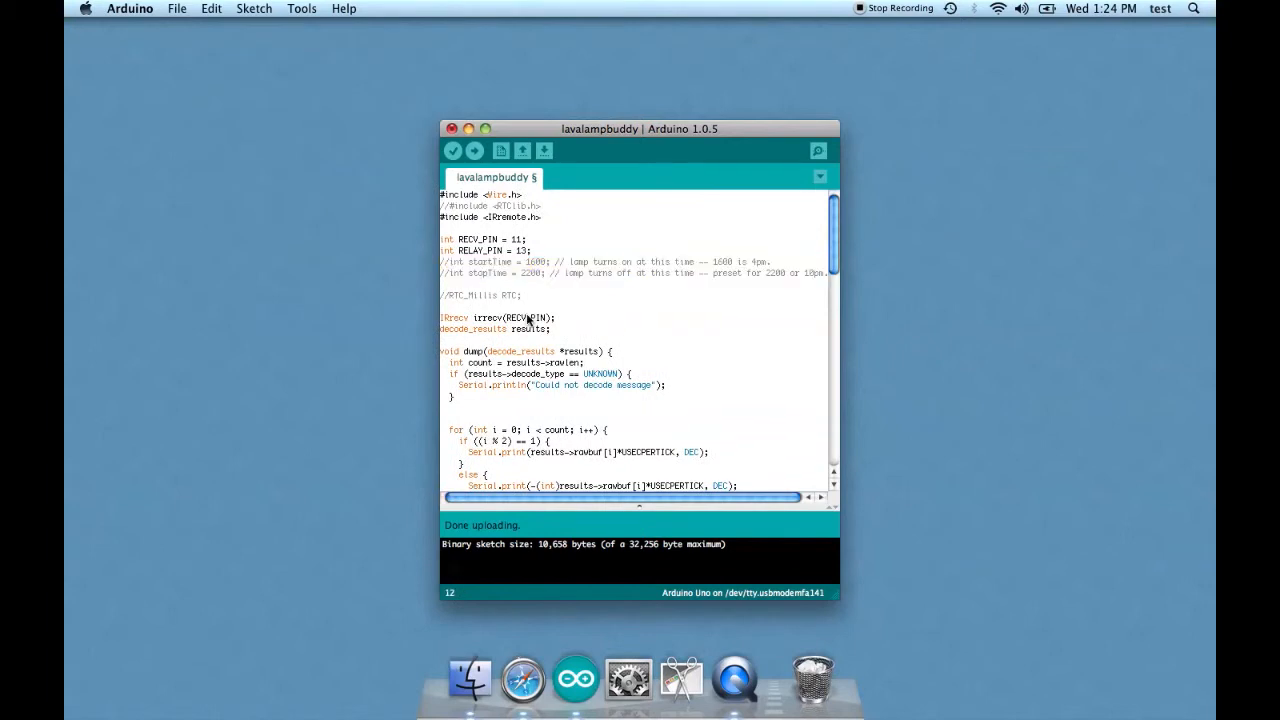
mouse_move(488, 288)
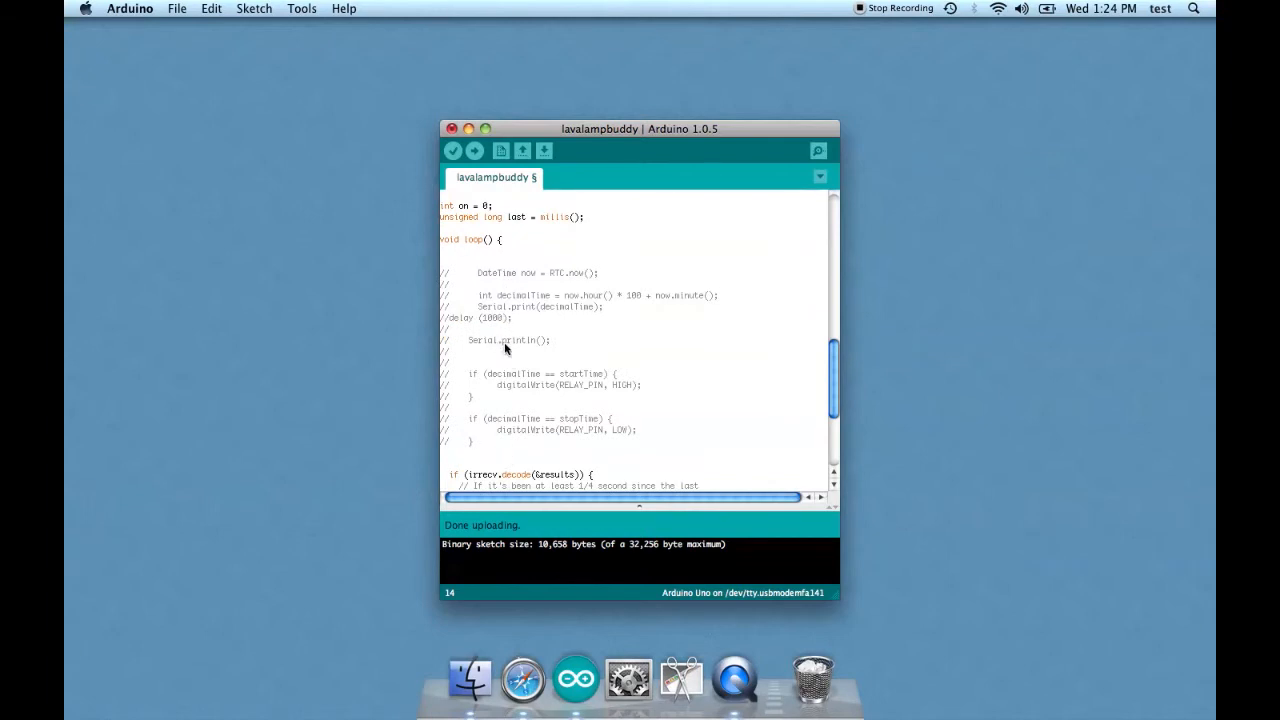
mouse_move(524, 456)
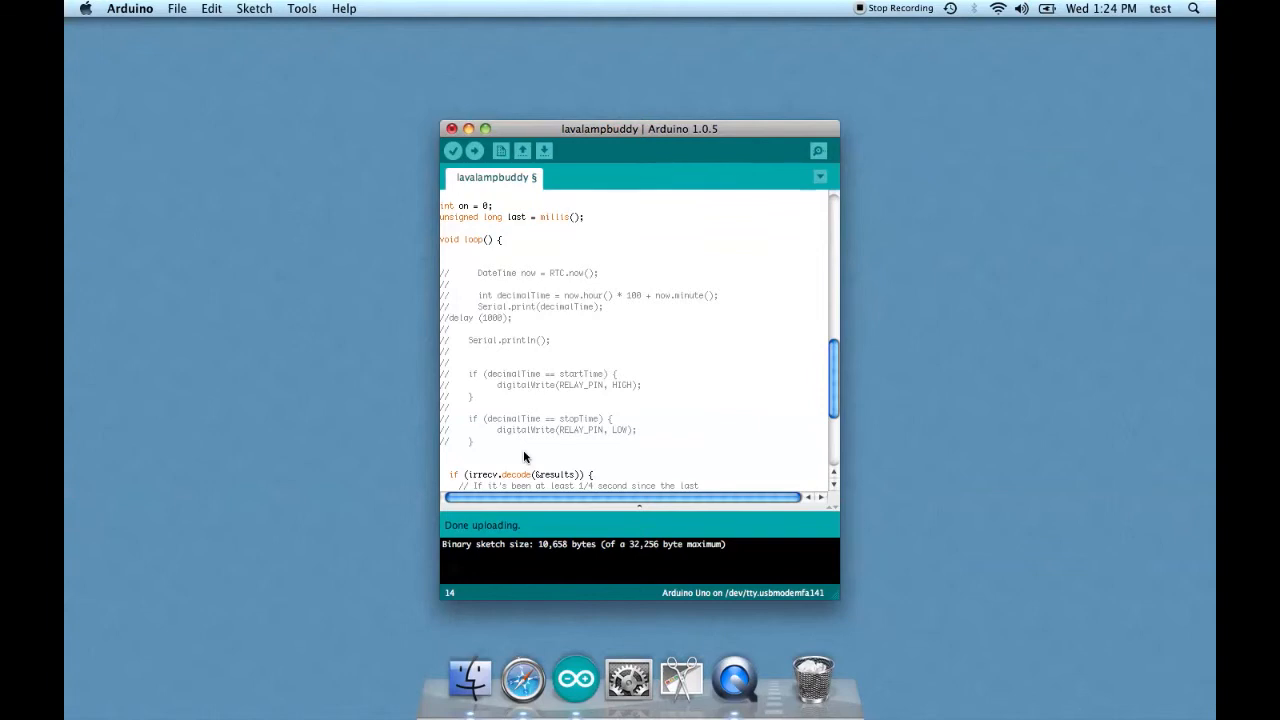
mouse_move(572, 332)
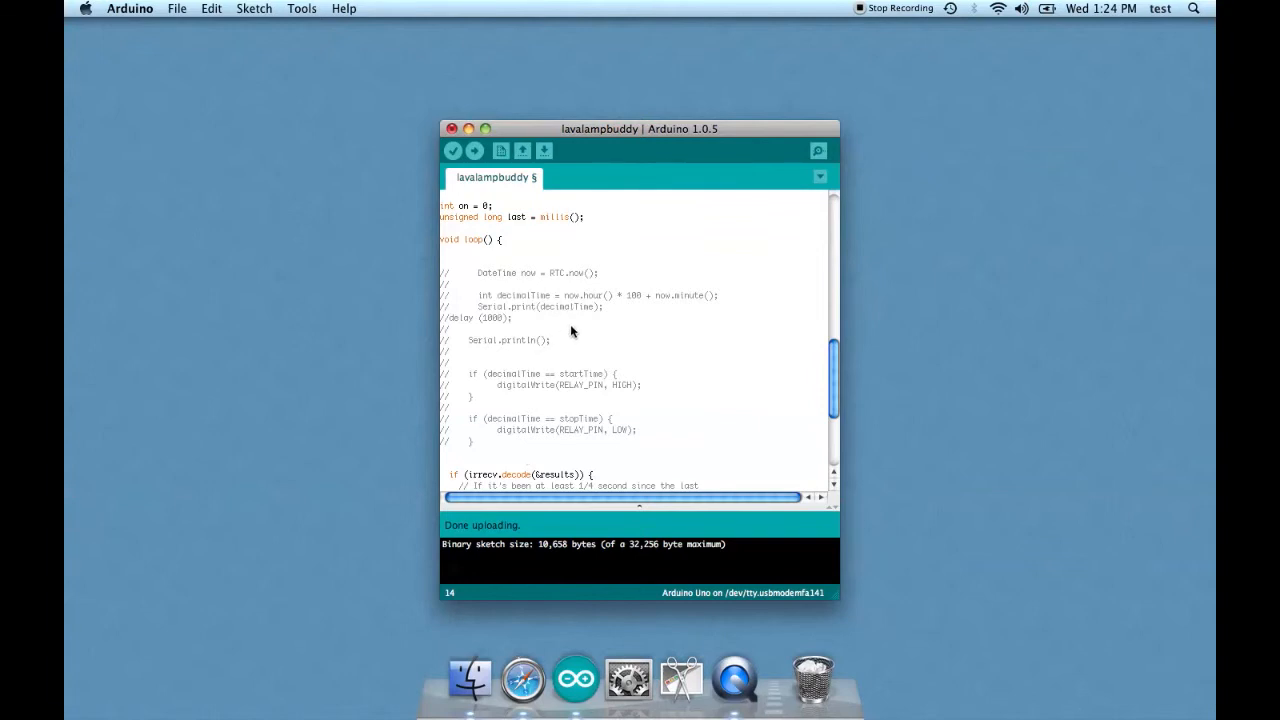
scroll("down", 3)
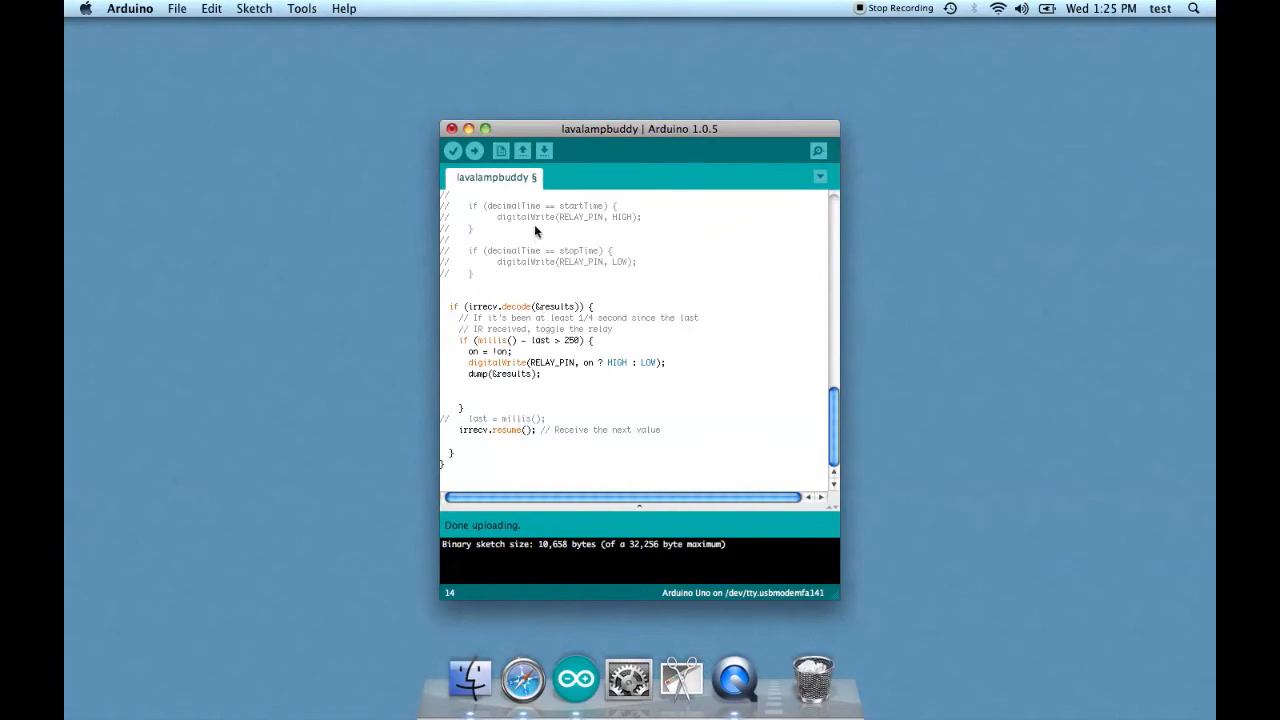
mouse_move(540, 250)
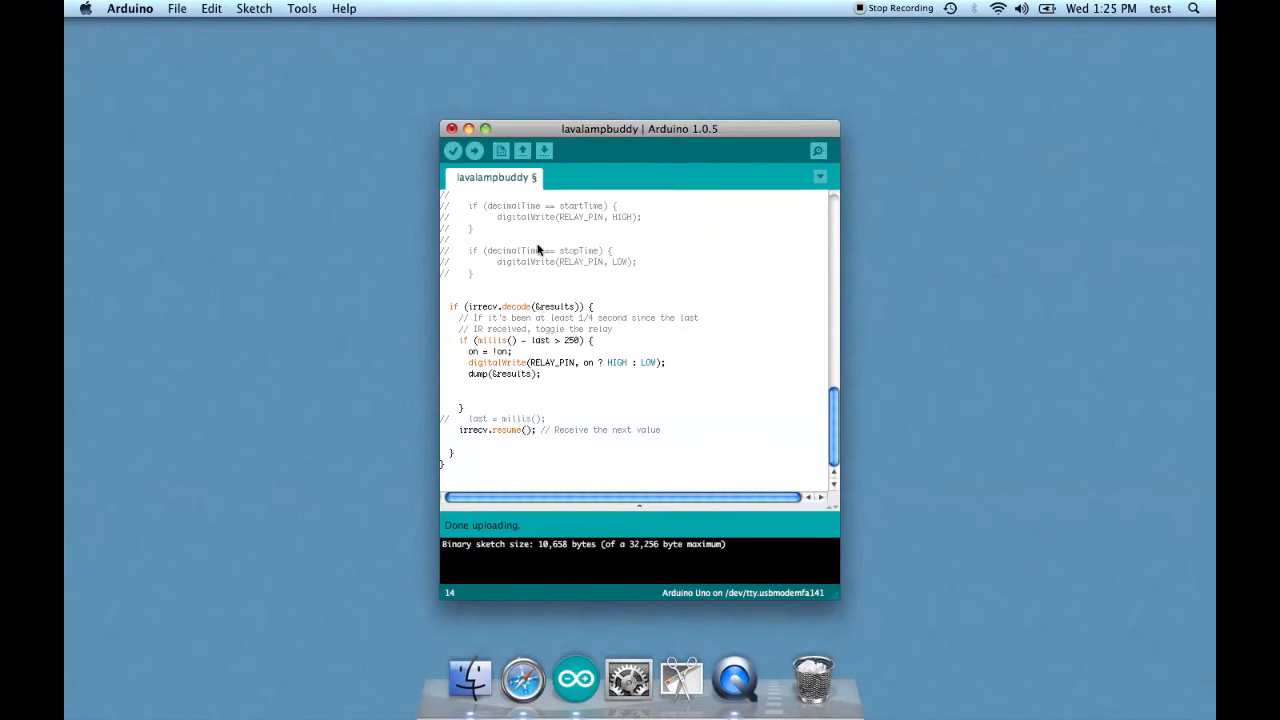